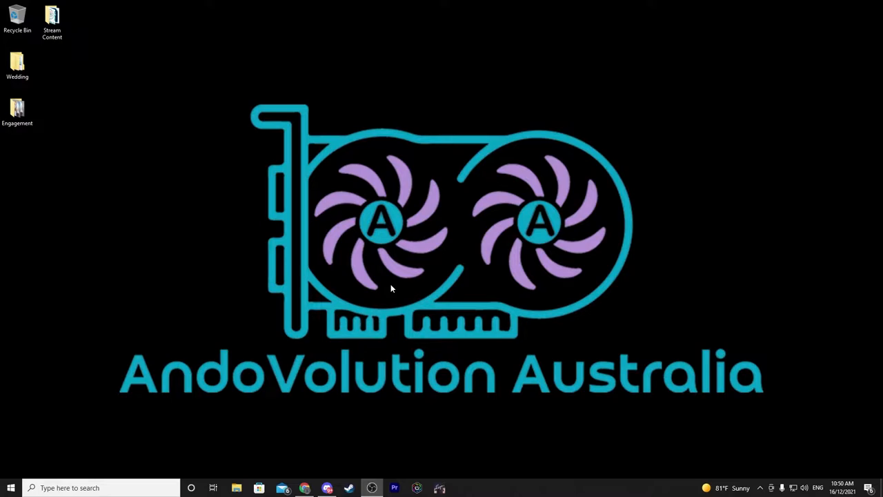
{"action": "mouse_move", "coordinate": [380, 282]}
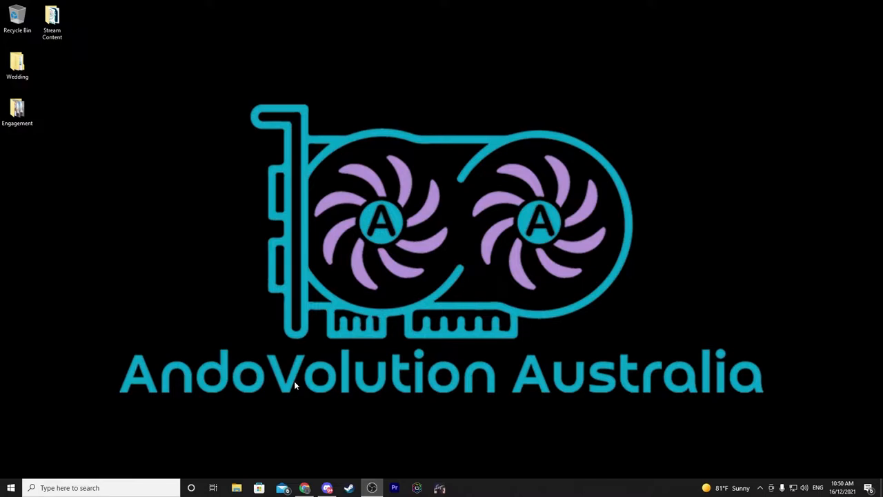
{"action": "mouse_move", "coordinate": [301, 389]}
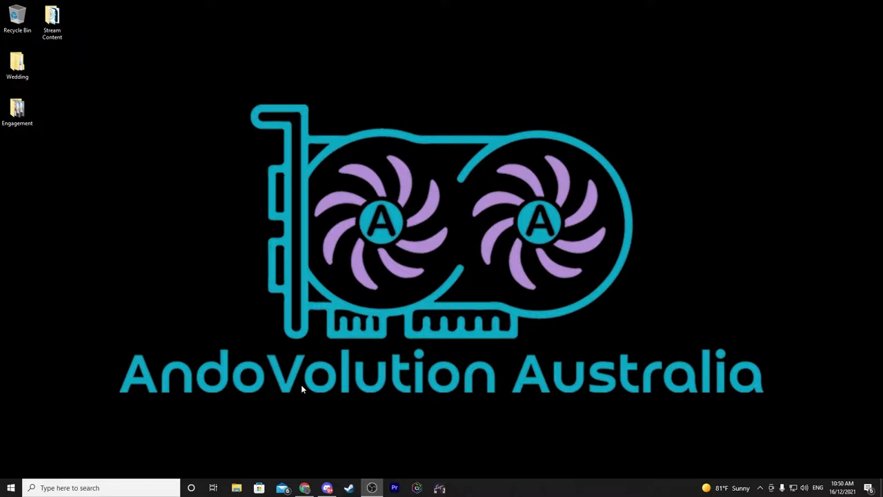
{"action": "mouse_move", "coordinate": [383, 392]}
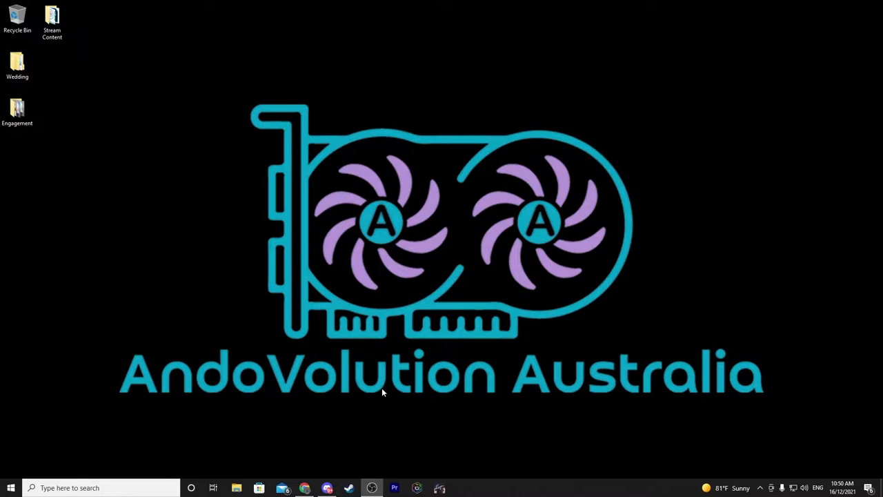
{"action": "mouse_move", "coordinate": [321, 473]}
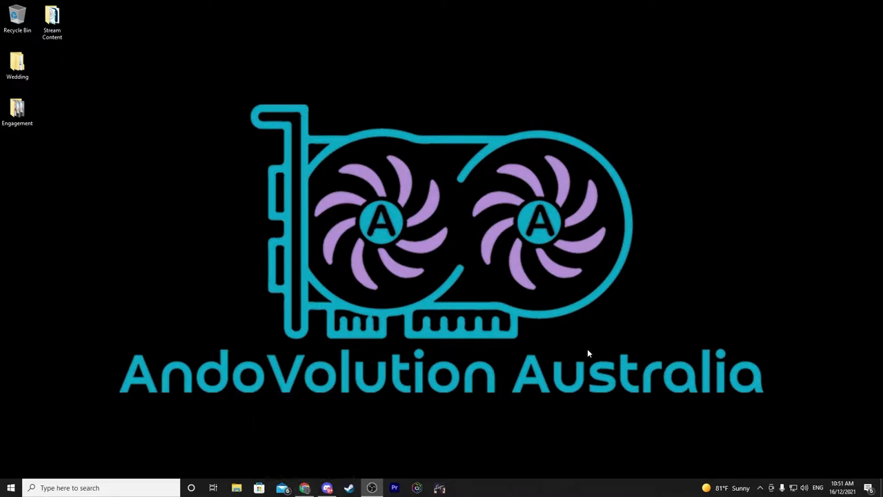
{"action": "mouse_move", "coordinate": [501, 404]}
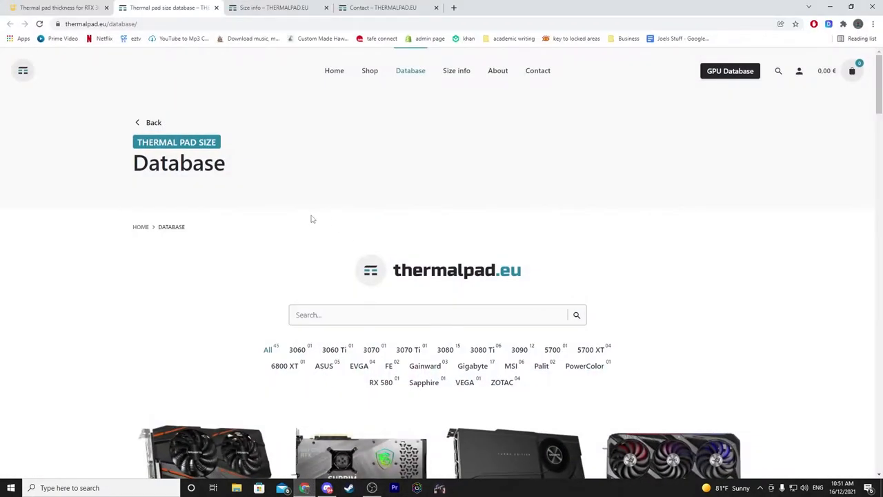
{"action": "mouse_move", "coordinate": [397, 180]}
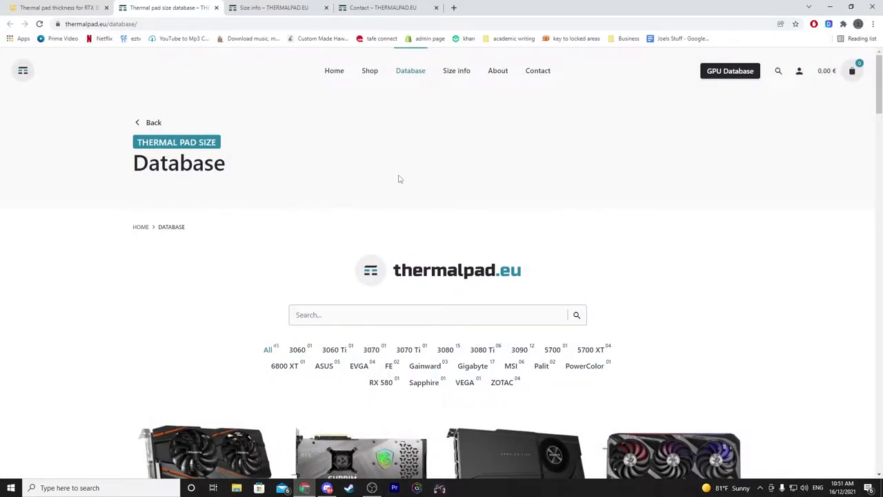
{"action": "mouse_move", "coordinate": [311, 137]}
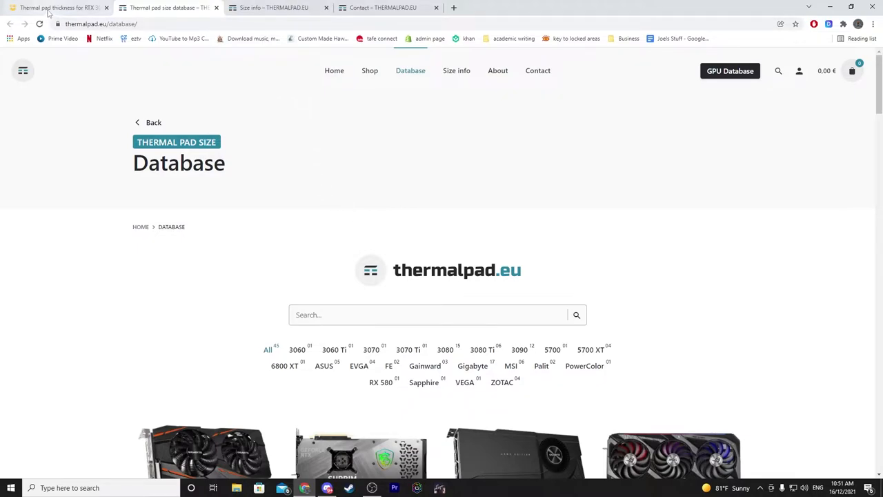
Step: Switch to the NiceHash thermal pad thickness article and scroll to its RTX 3080 table
{"action": "left_click", "coordinate": [56, 8]}
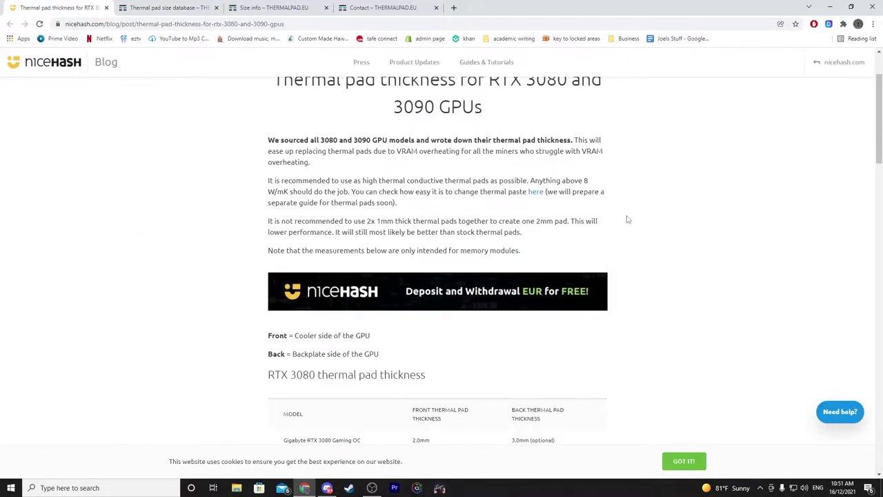
{"action": "scroll", "scroll_direction": "up", "scroll_amount": 3}
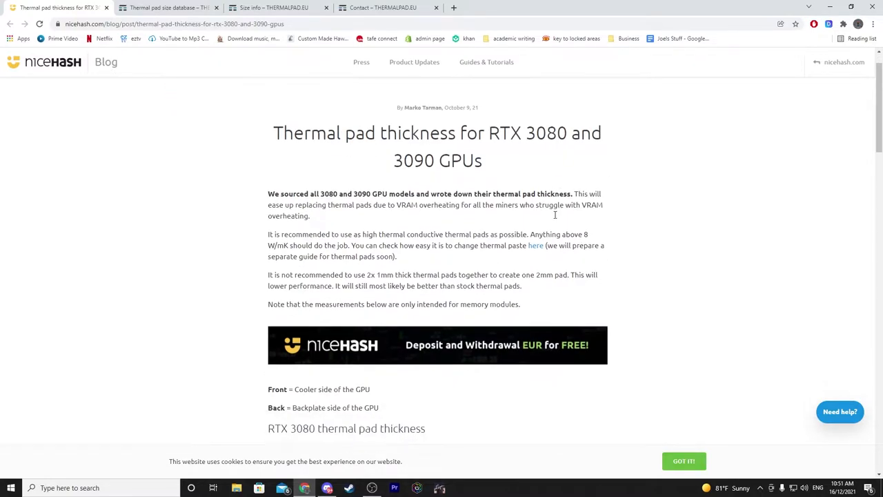
{"action": "scroll", "scroll_direction": "down", "scroll_amount": 3}
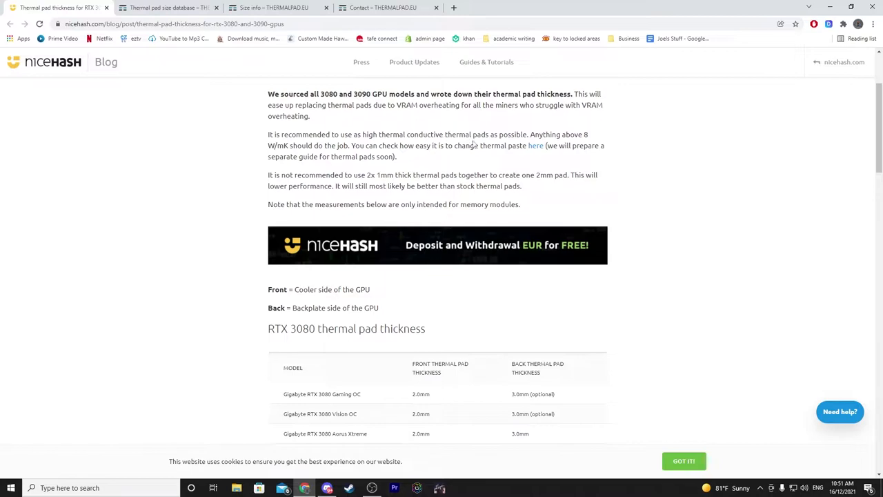
{"action": "mouse_move", "coordinate": [414, 60]}
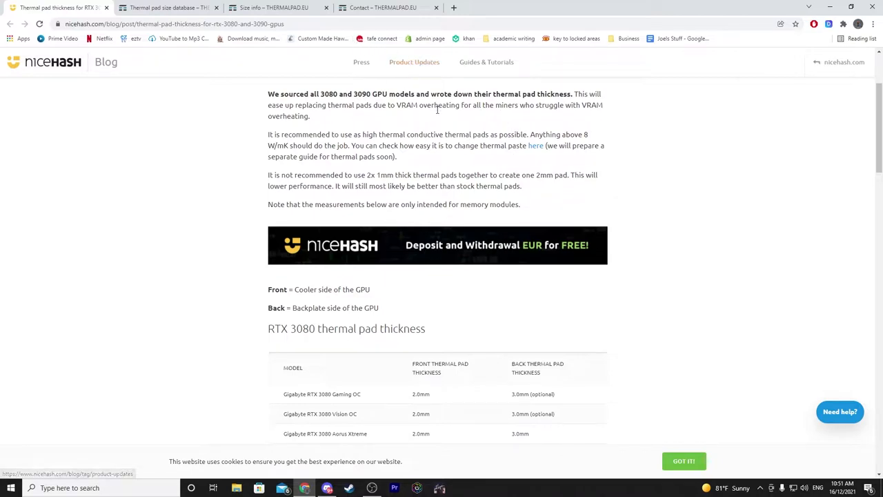
{"action": "mouse_move", "coordinate": [414, 134]}
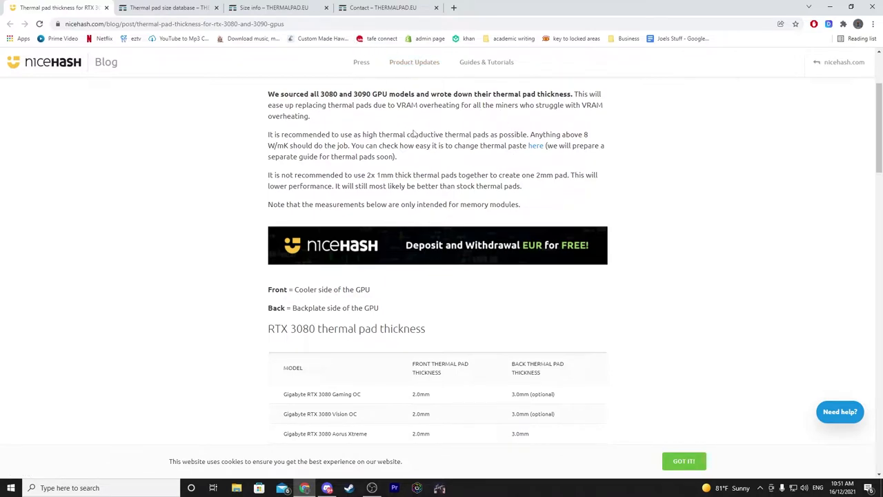
{"action": "scroll", "scroll_direction": "up", "scroll_amount": 3}
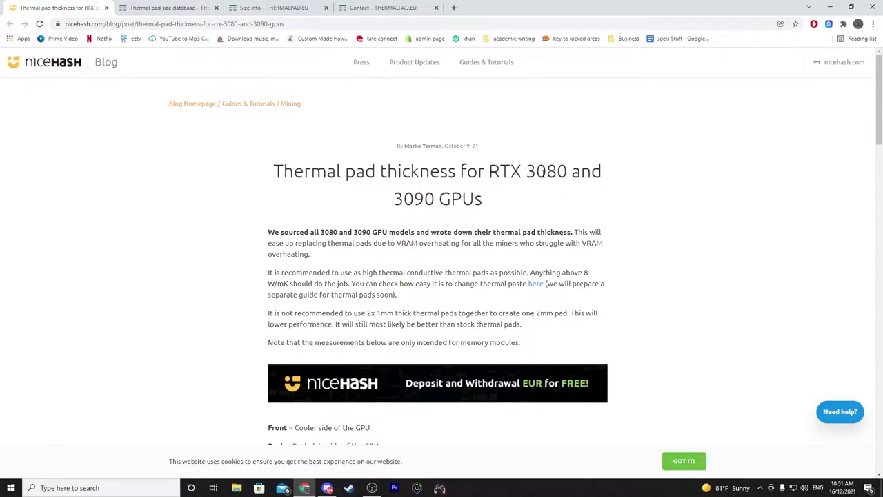
{"action": "scroll", "scroll_direction": "down", "scroll_amount": 3}
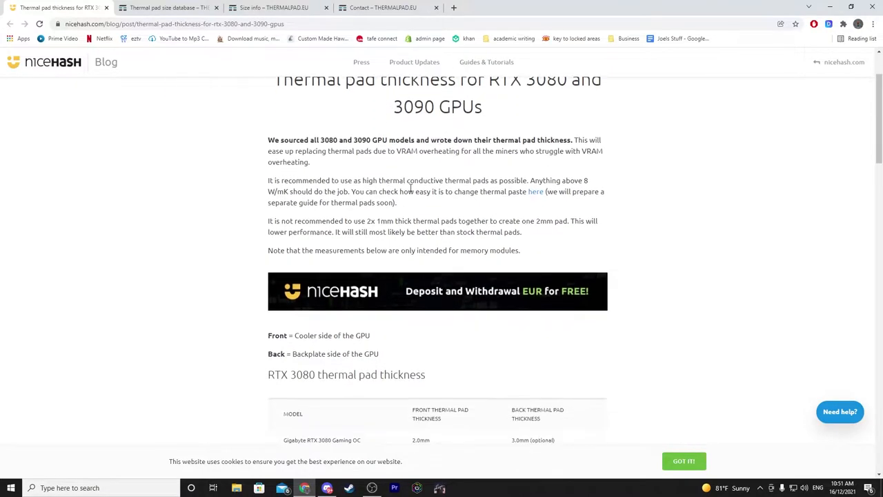
{"action": "scroll", "scroll_direction": "down", "scroll_amount": 3}
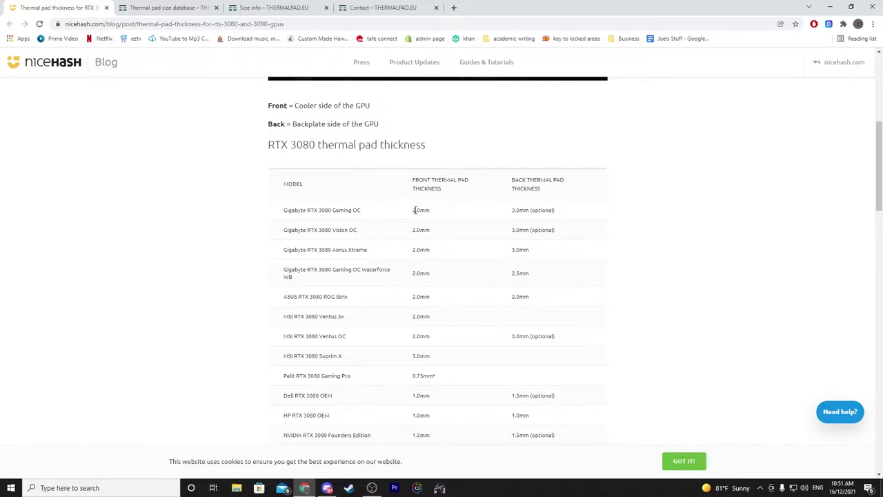
Step: Scroll down through the RTX 3080 table until the RTX 3090 section begins
{"action": "scroll", "scroll_direction": "down", "scroll_amount": 3}
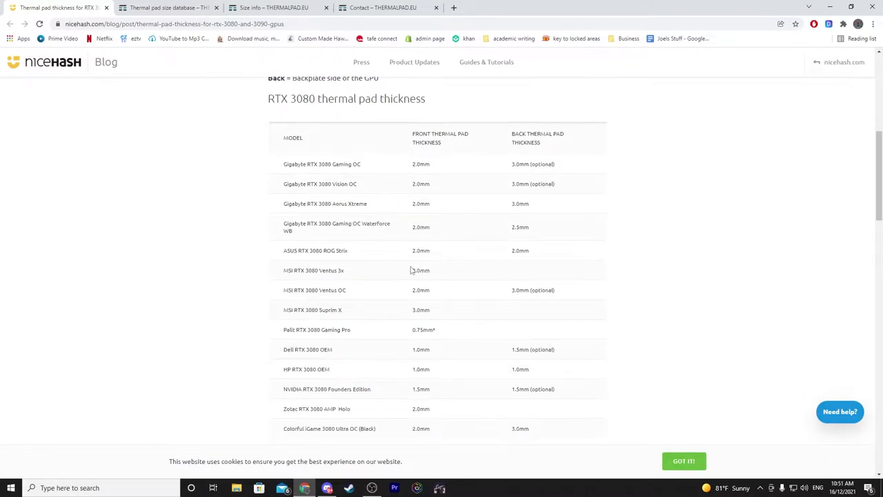
{"action": "scroll", "scroll_direction": "down", "scroll_amount": 3}
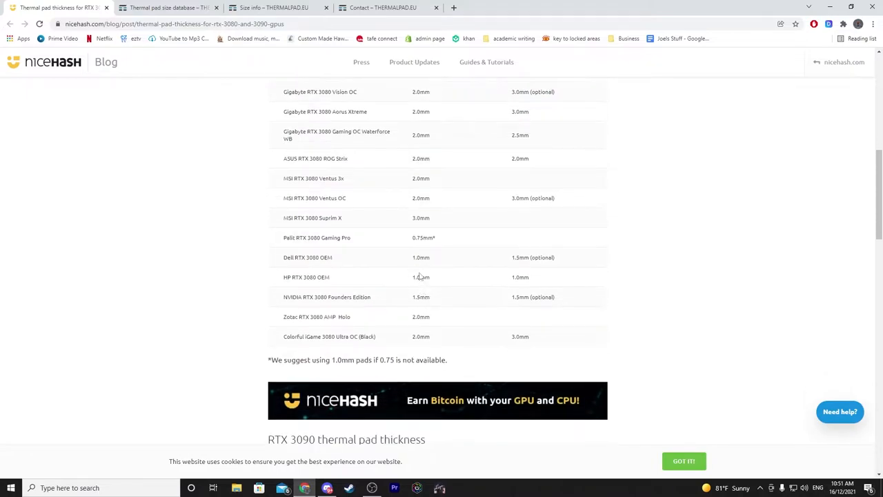
{"action": "mouse_move", "coordinate": [442, 316]}
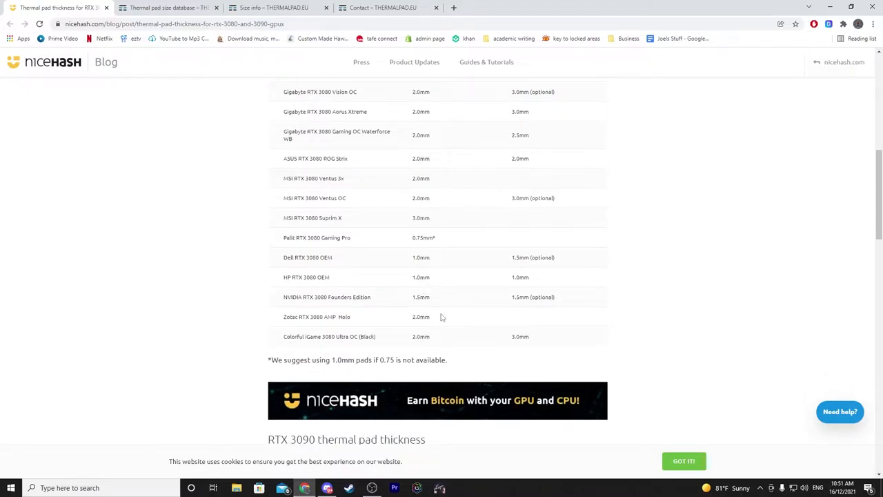
{"action": "scroll", "scroll_direction": "up", "scroll_amount": 3}
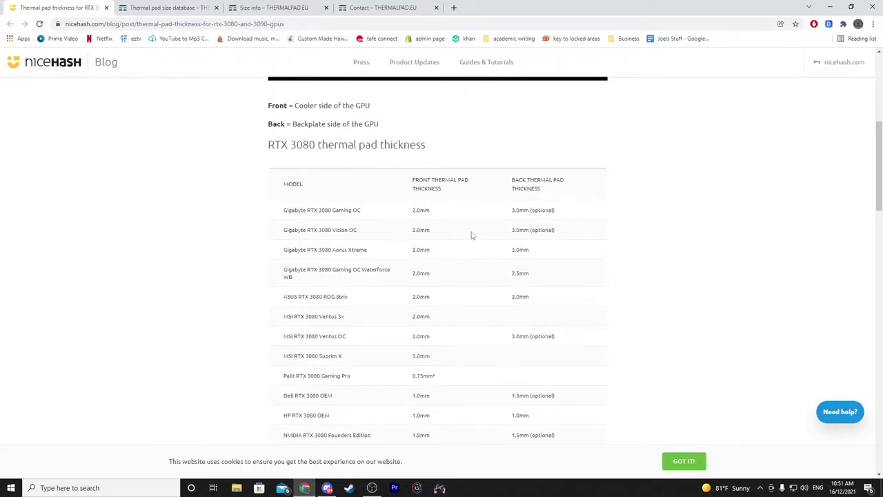
{"action": "scroll", "scroll_direction": "down", "scroll_amount": 3}
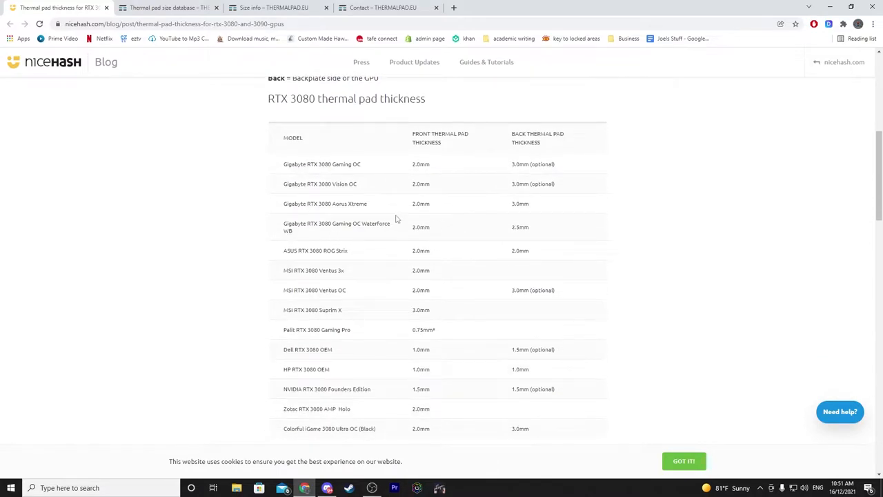
{"action": "scroll", "scroll_direction": "down", "scroll_amount": 3}
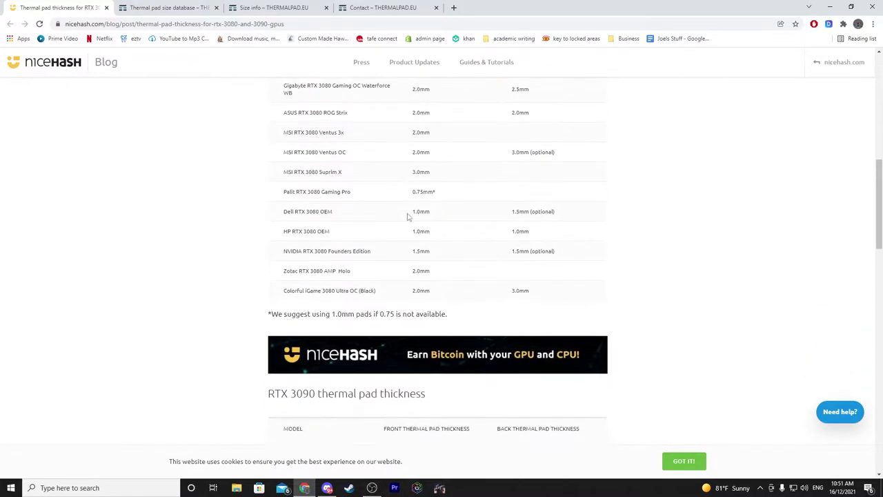
Step: Scroll past the RTX 3090 thermal pad table to the article's disclaimer and author section
{"action": "scroll", "scroll_direction": "down", "scroll_amount": 3}
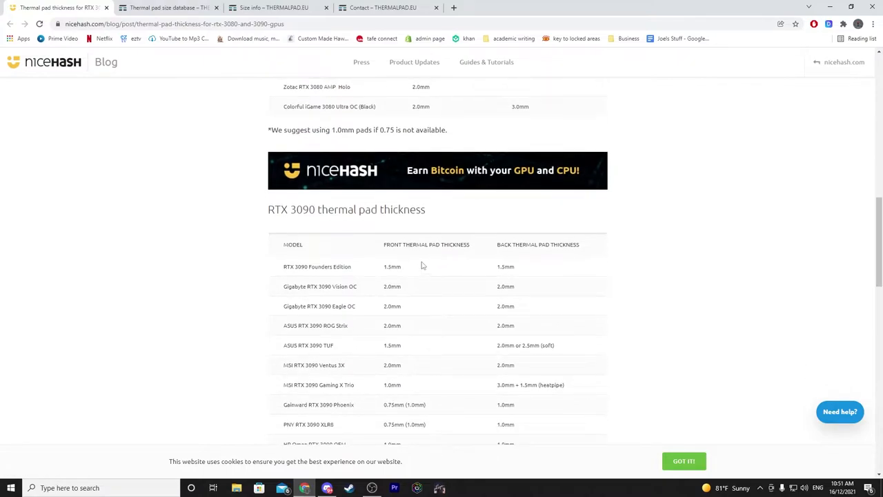
{"action": "scroll", "scroll_direction": "down", "scroll_amount": 3}
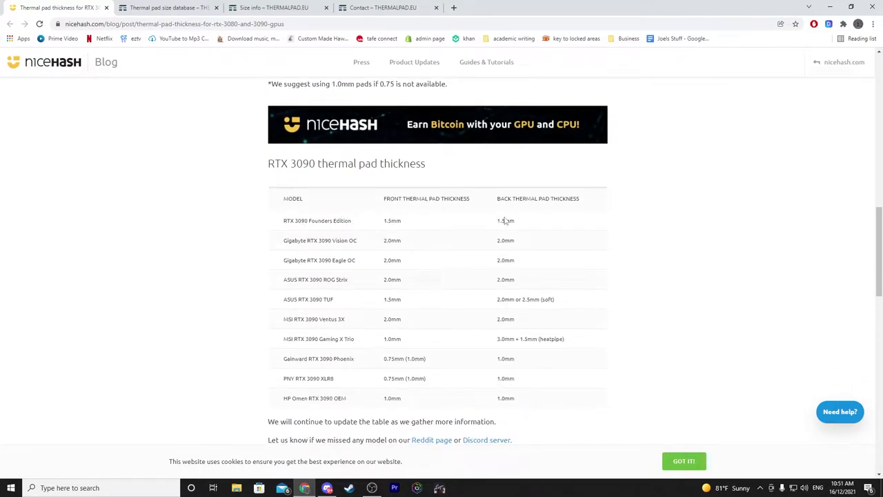
{"action": "mouse_move", "coordinate": [392, 221]}
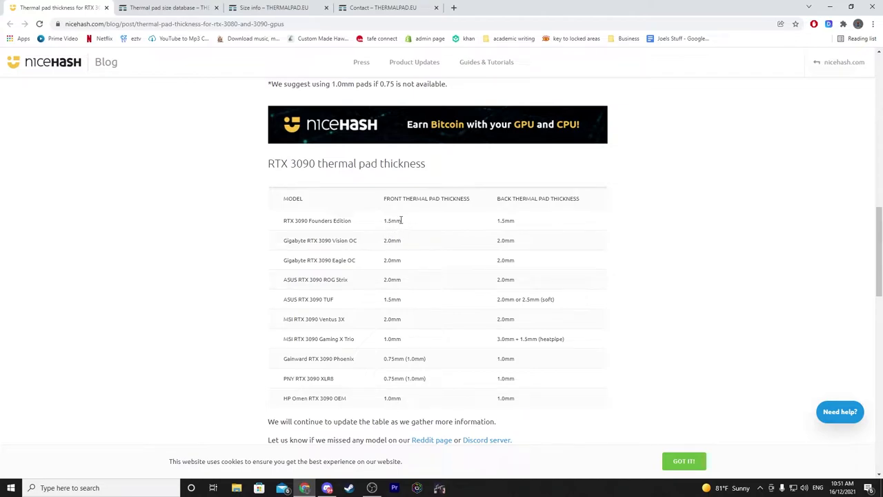
{"action": "mouse_move", "coordinate": [403, 224]}
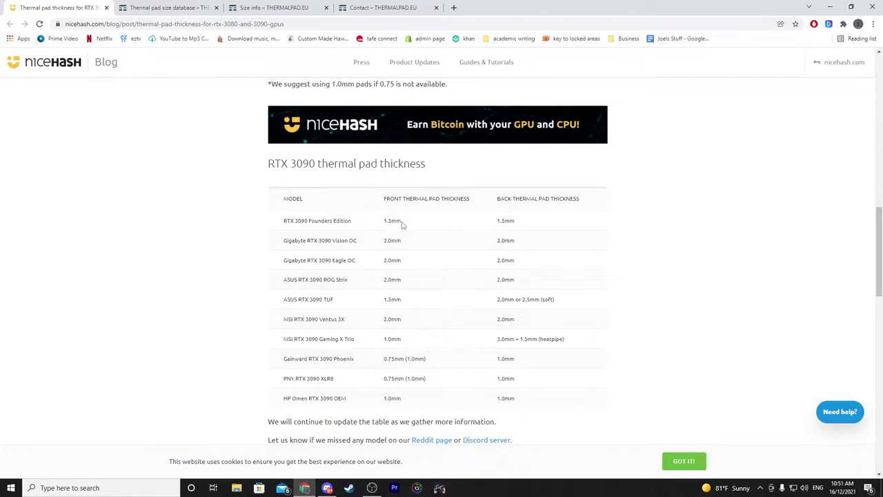
{"action": "scroll", "scroll_direction": "down", "scroll_amount": 3}
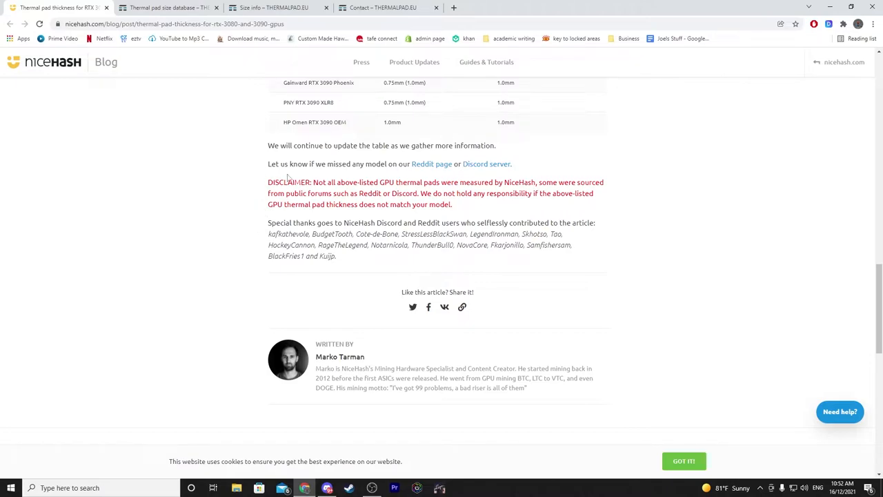
{"action": "mouse_move", "coordinate": [239, 192]}
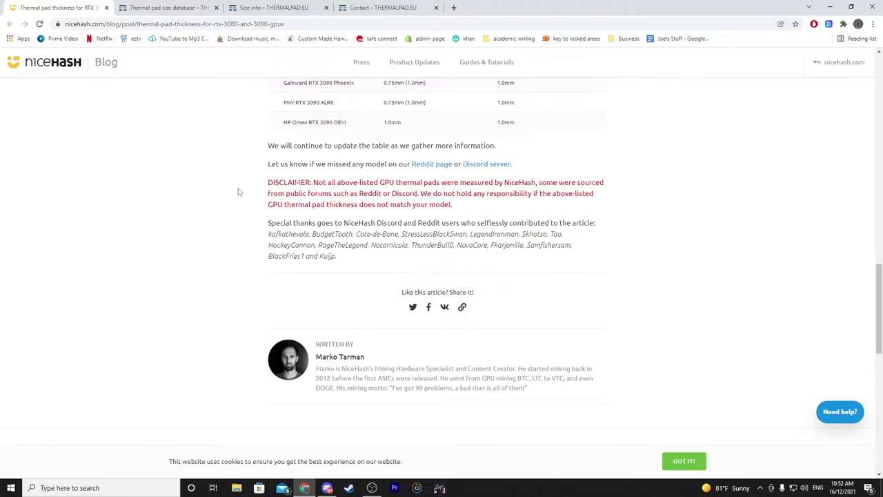
{"action": "scroll", "scroll_direction": "up", "scroll_amount": 3}
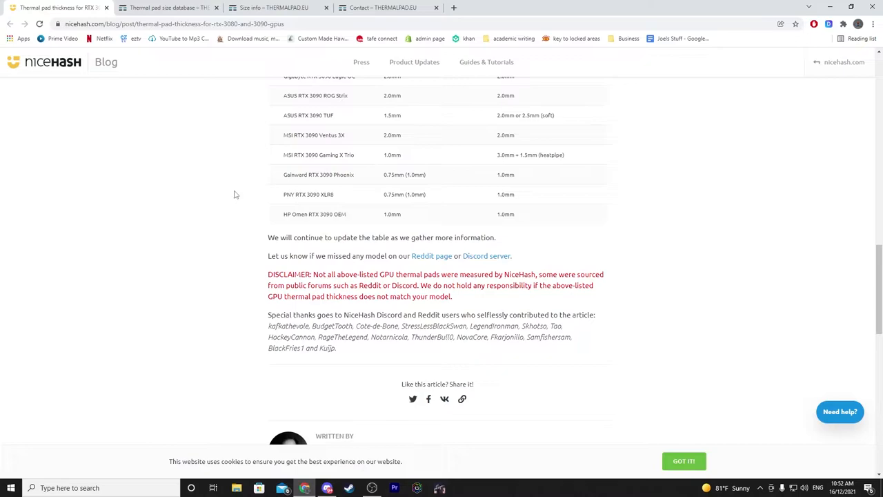
{"action": "mouse_move", "coordinate": [245, 207]}
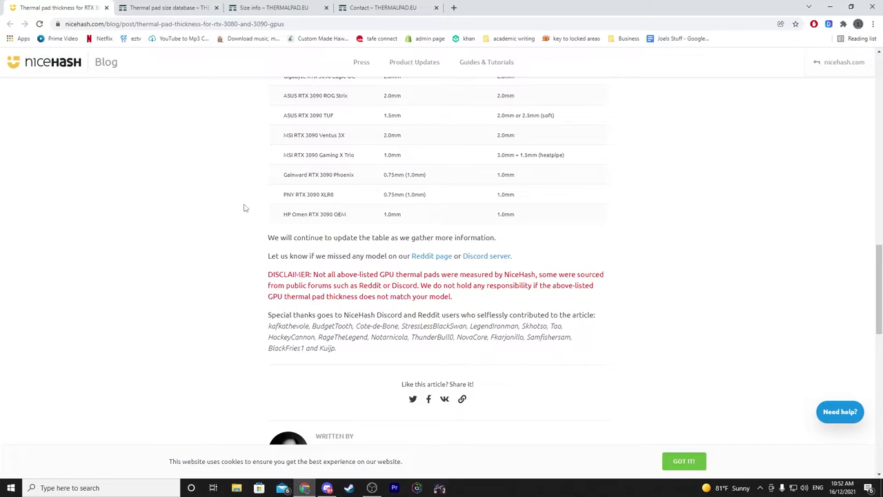
{"action": "mouse_move", "coordinate": [236, 200]}
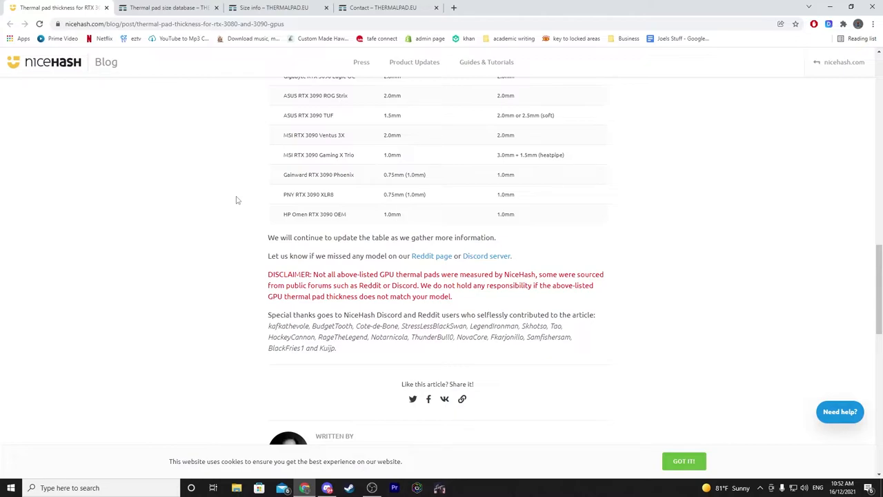
{"action": "mouse_move", "coordinate": [250, 199]}
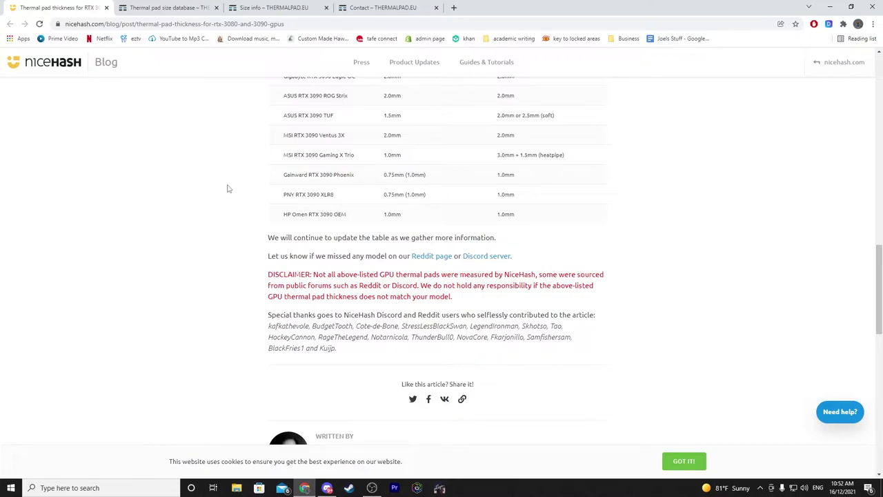
{"action": "mouse_move", "coordinate": [241, 196]}
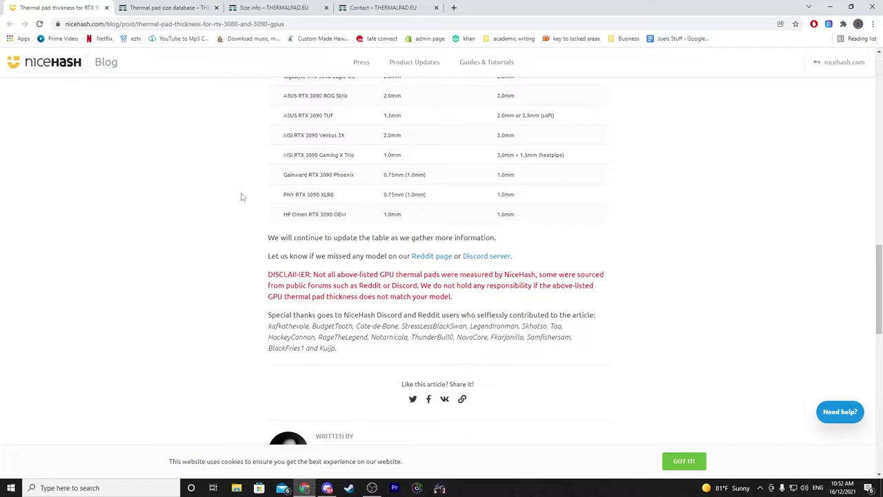
{"action": "scroll", "scroll_direction": "down", "scroll_amount": 3}
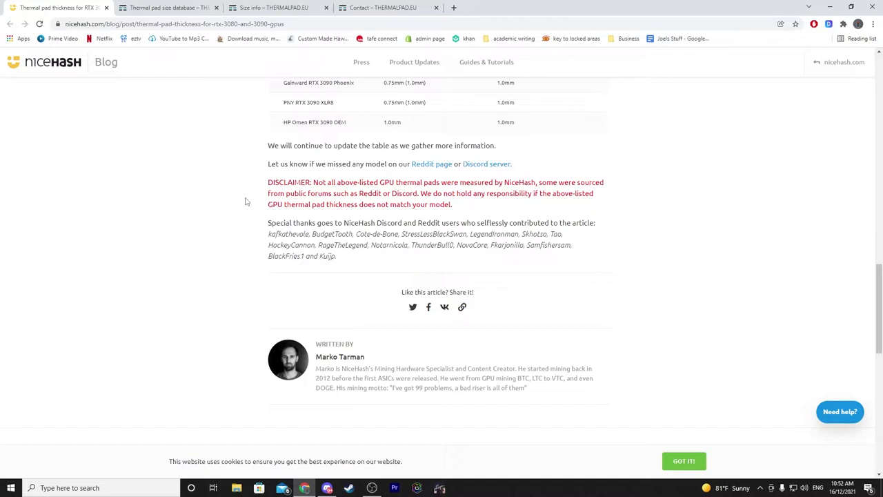
{"action": "scroll", "scroll_direction": "down", "scroll_amount": 3}
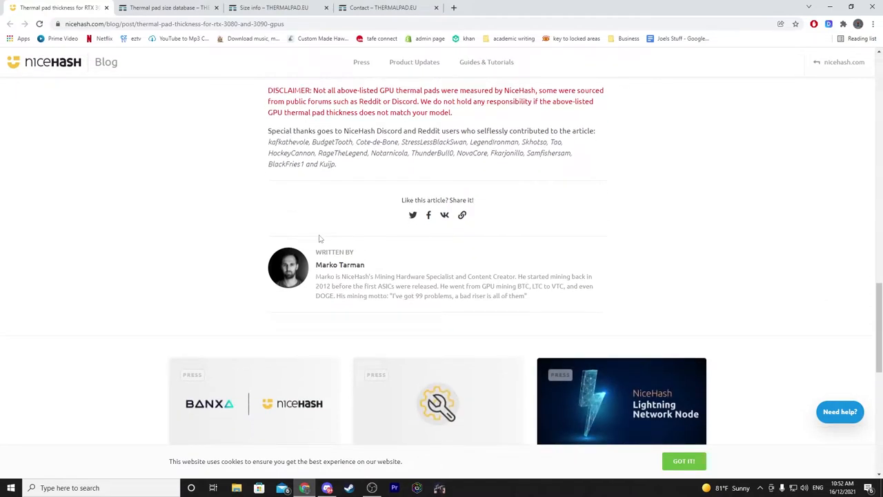
{"action": "scroll", "scroll_direction": "down", "scroll_amount": 3}
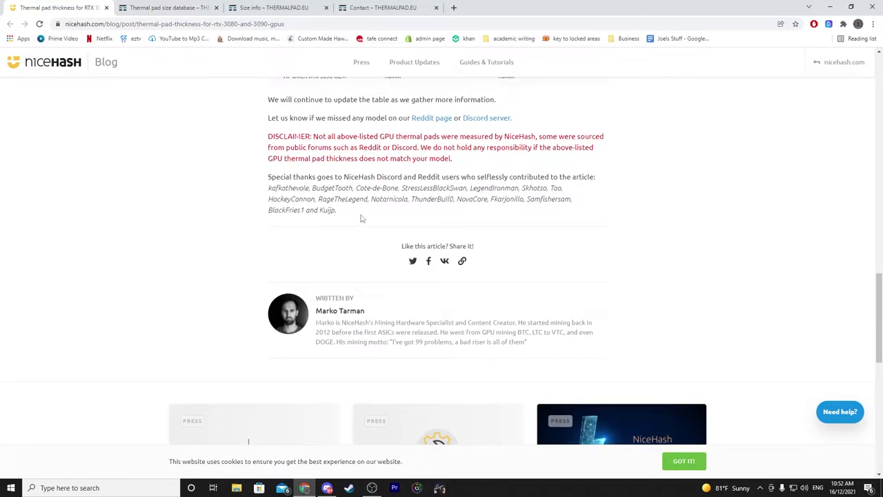
{"action": "left_click_drag", "start_coordinate": [268, 187], "coordinate": [337, 210]}
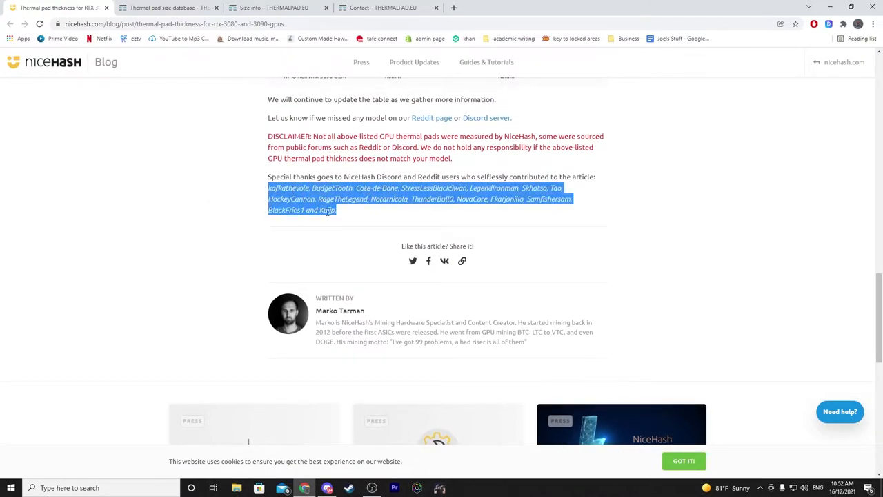
{"action": "left_click", "coordinate": [410, 177]}
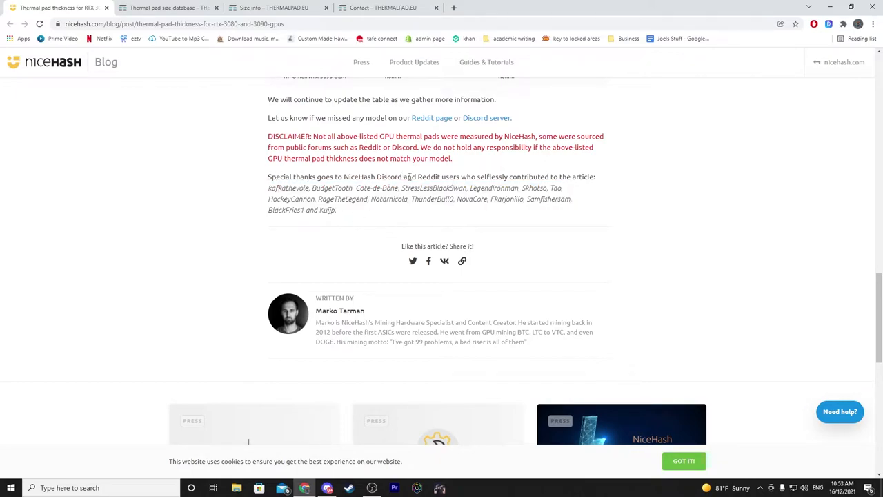
{"action": "mouse_move", "coordinate": [586, 184]}
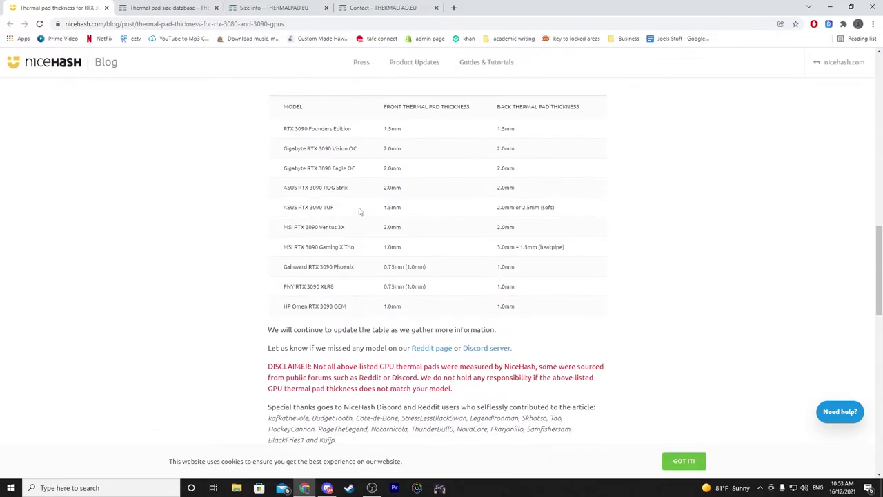
{"action": "scroll", "scroll_direction": "up", "scroll_amount": 3}
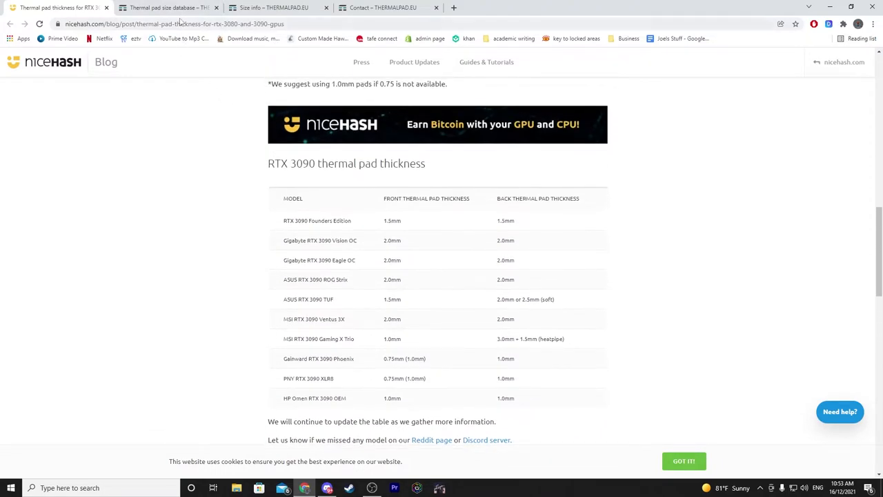
Step: Return to the thermalpad.eu database and filter it through 3060 Ti and 3070 to RTX 3090 cards
{"action": "left_click", "coordinate": [168, 8]}
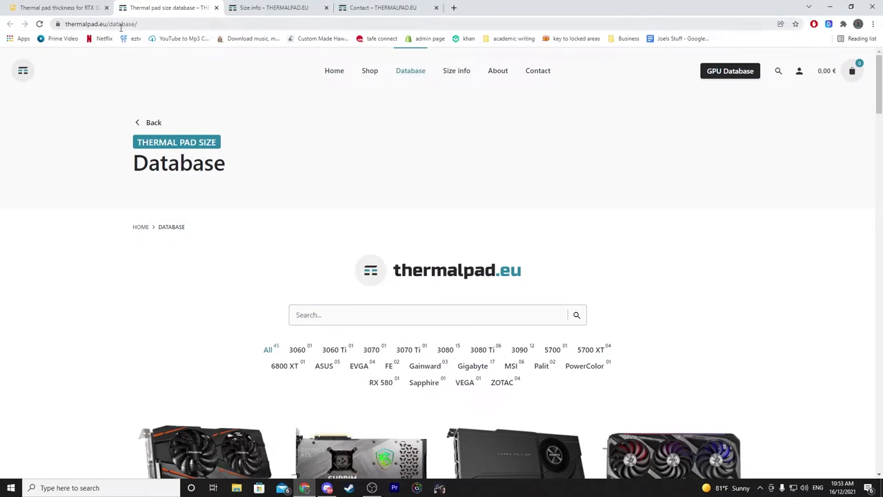
{"action": "scroll", "scroll_direction": "down", "scroll_amount": 3}
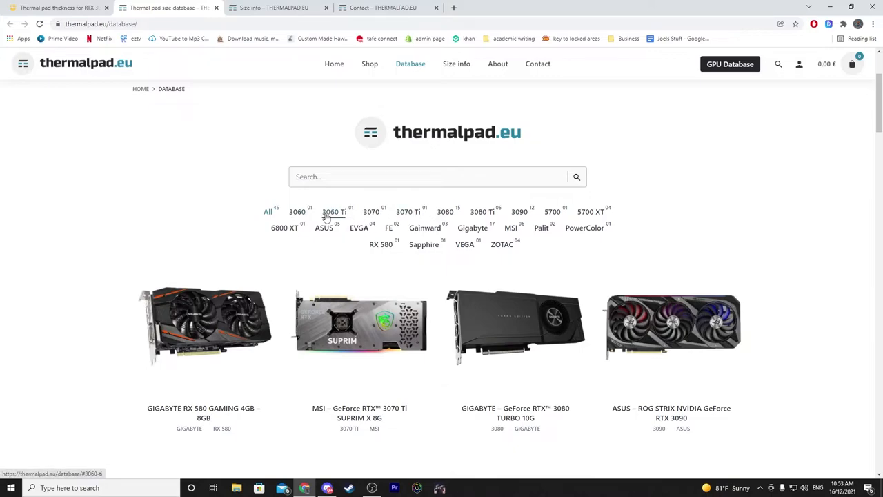
{"action": "left_click", "coordinate": [334, 212]}
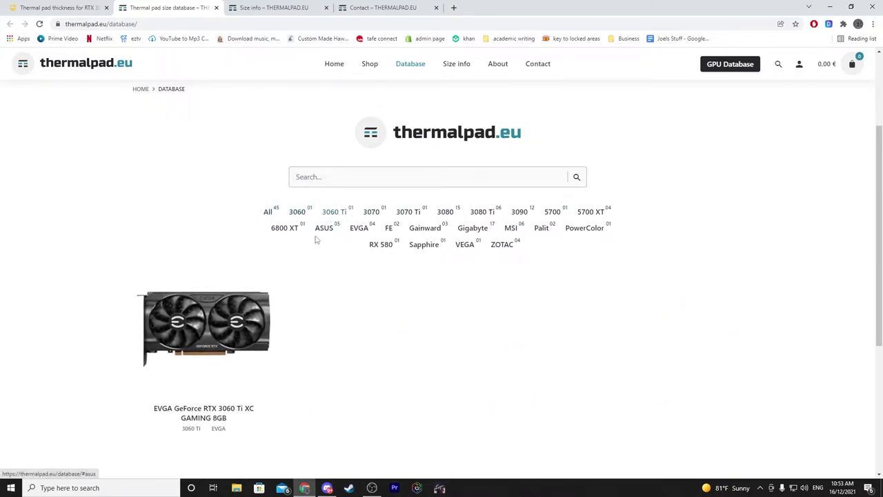
{"action": "left_click", "coordinate": [371, 213]}
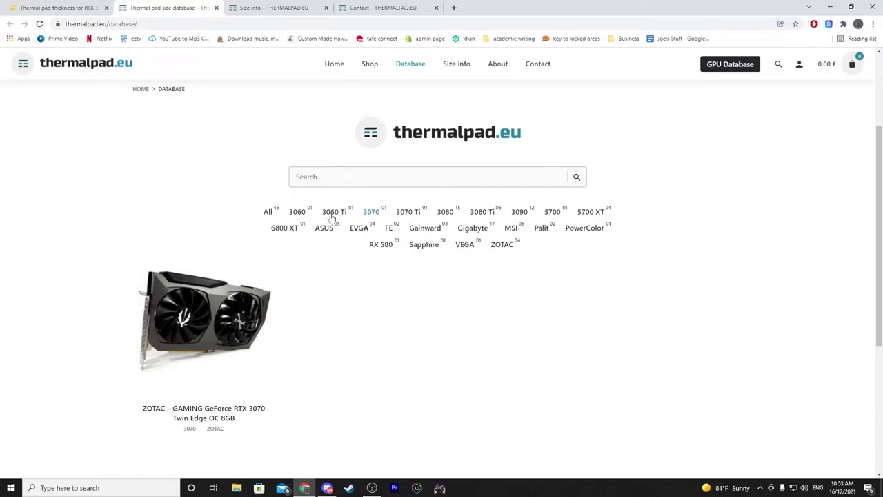
{"action": "left_click", "coordinate": [519, 212]}
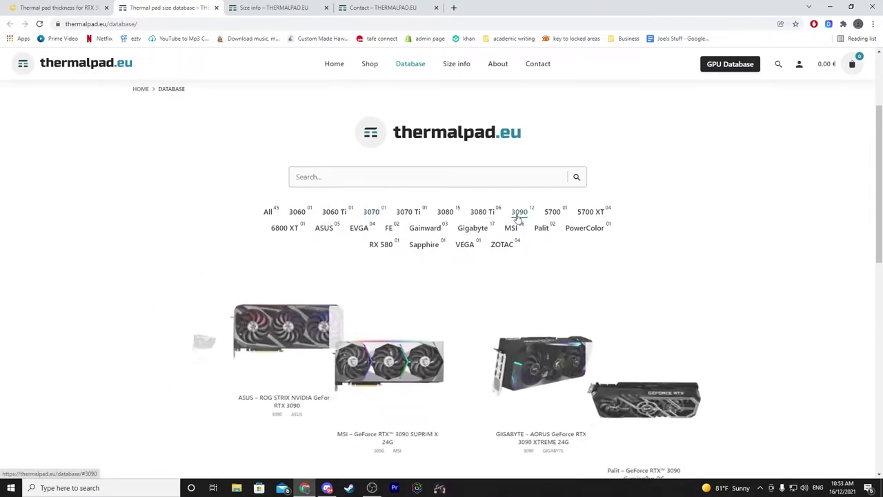
Step: Browse the filtered RTX 3090 grid and open the ASUS ROG Strix RTX 3090 entry
{"action": "scroll", "scroll_direction": "down", "scroll_amount": 3}
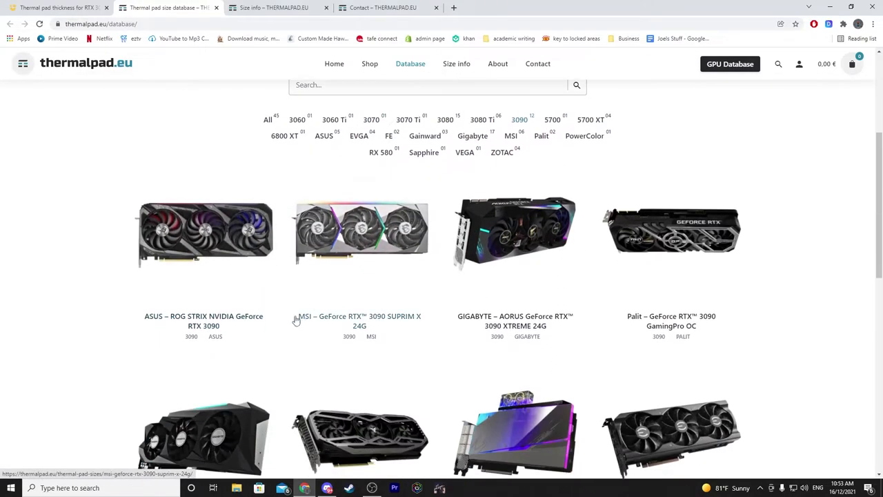
{"action": "scroll", "scroll_direction": "down", "scroll_amount": 3}
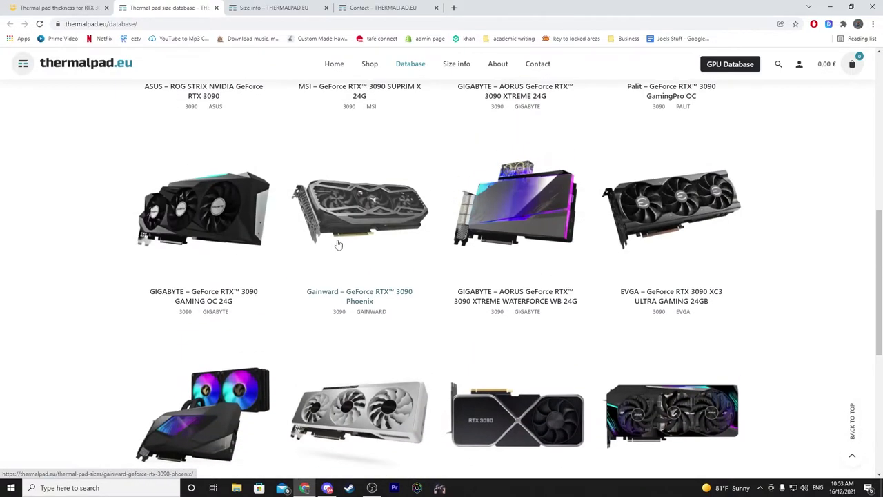
{"action": "scroll", "scroll_direction": "up", "scroll_amount": 3}
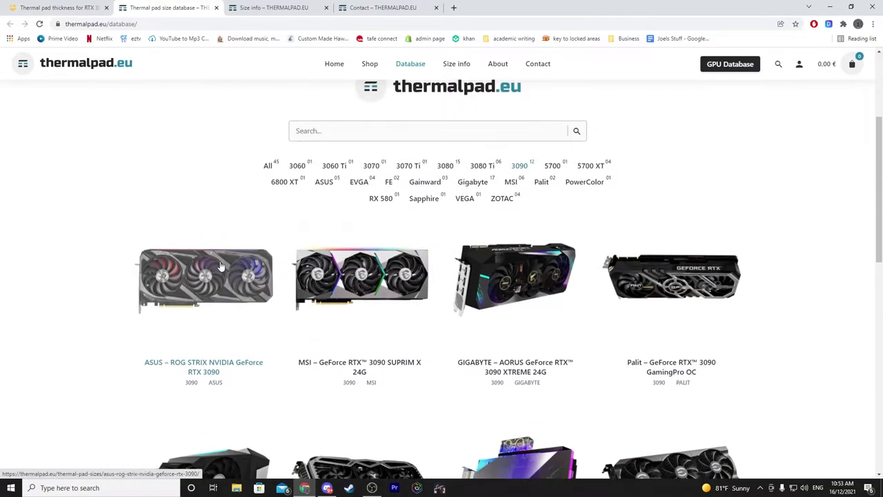
{"action": "scroll", "scroll_direction": "down", "scroll_amount": 3}
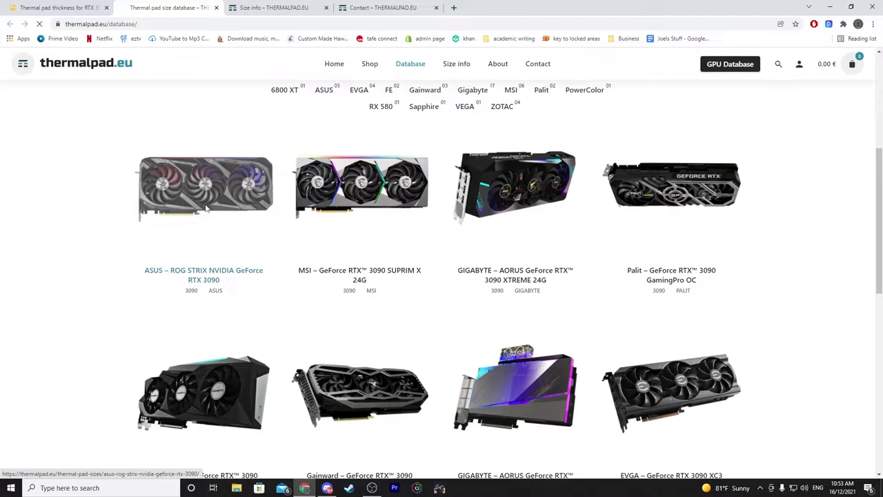
{"action": "left_click", "coordinate": [204, 191]}
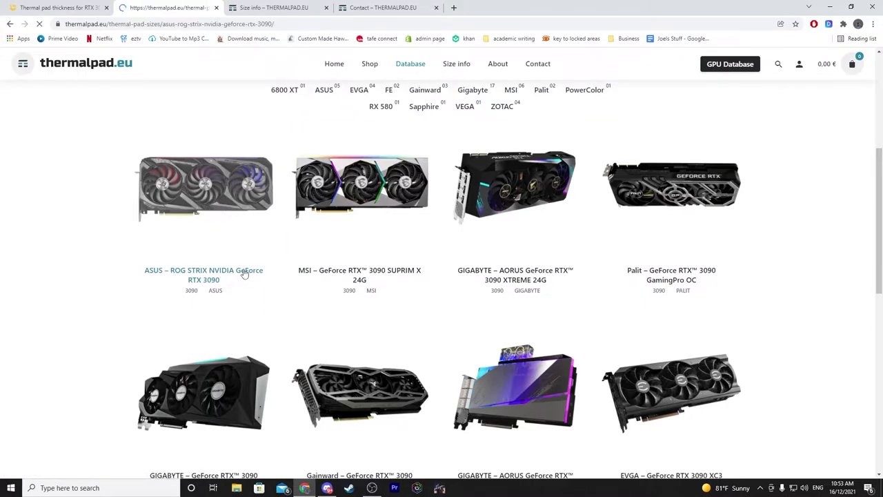
{"action": "left_click", "coordinate": [205, 275]}
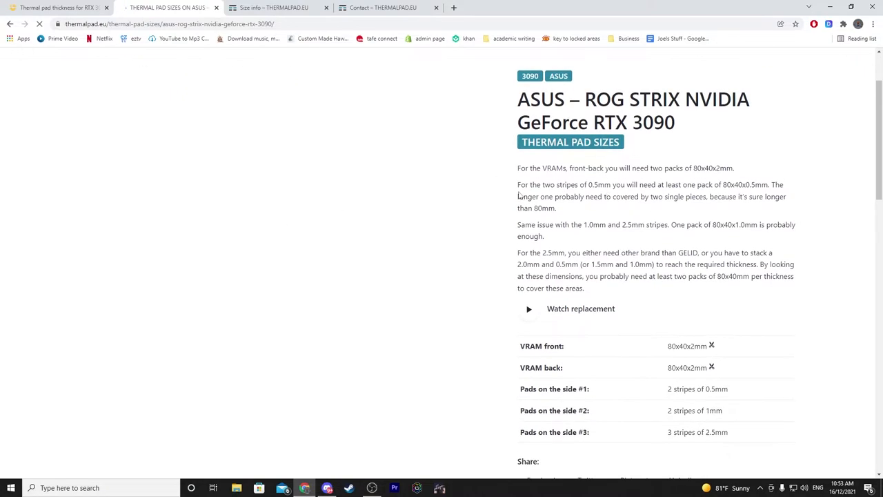
{"action": "scroll", "scroll_direction": "down", "scroll_amount": 3}
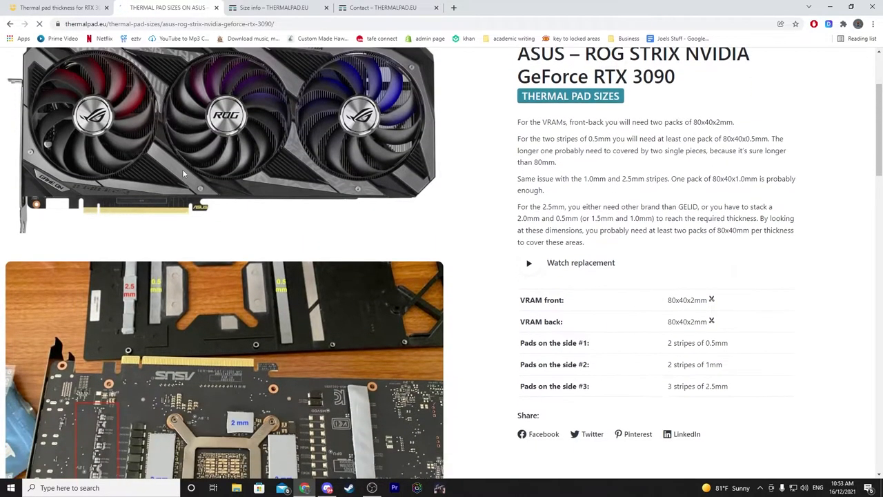
{"action": "scroll", "scroll_direction": "down", "scroll_amount": 3}
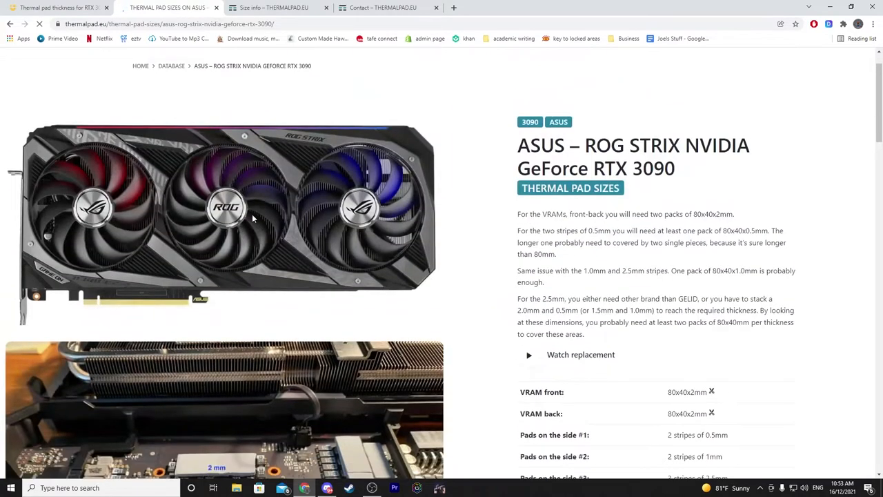
{"action": "scroll", "scroll_direction": "down", "scroll_amount": 3}
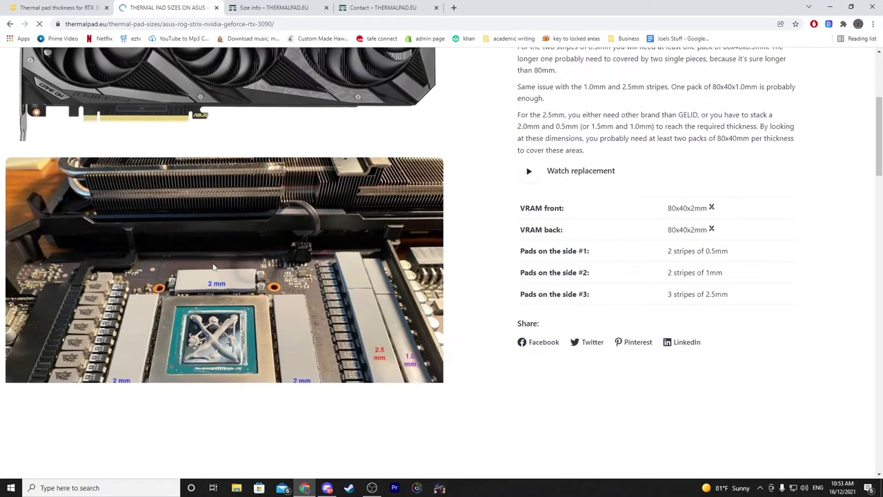
{"action": "mouse_move", "coordinate": [166, 269]}
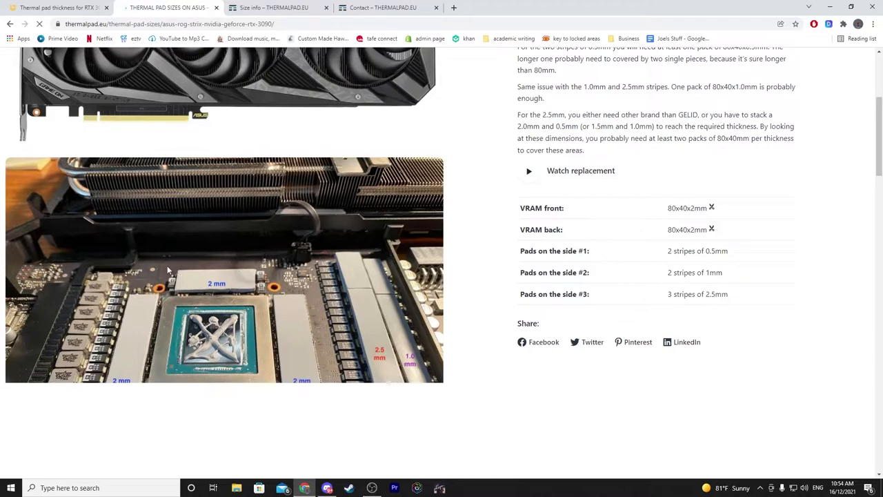
{"action": "scroll", "scroll_direction": "down", "scroll_amount": 3}
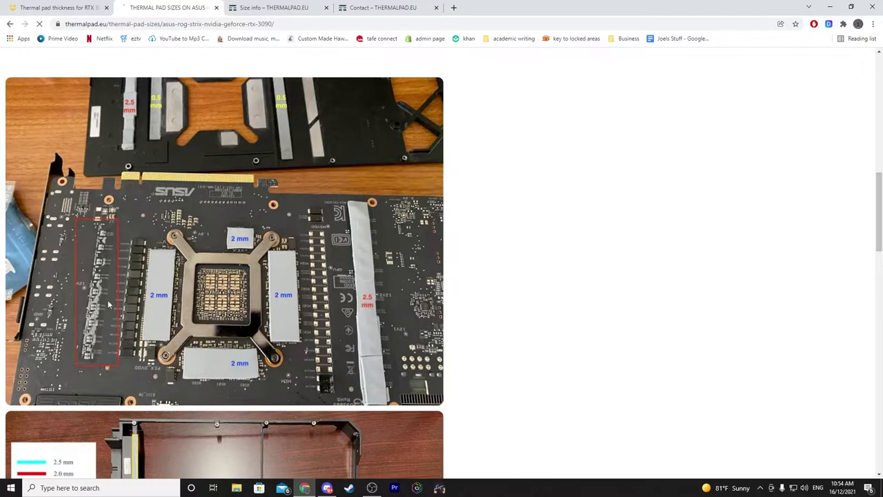
{"action": "scroll", "scroll_direction": "down", "scroll_amount": 3}
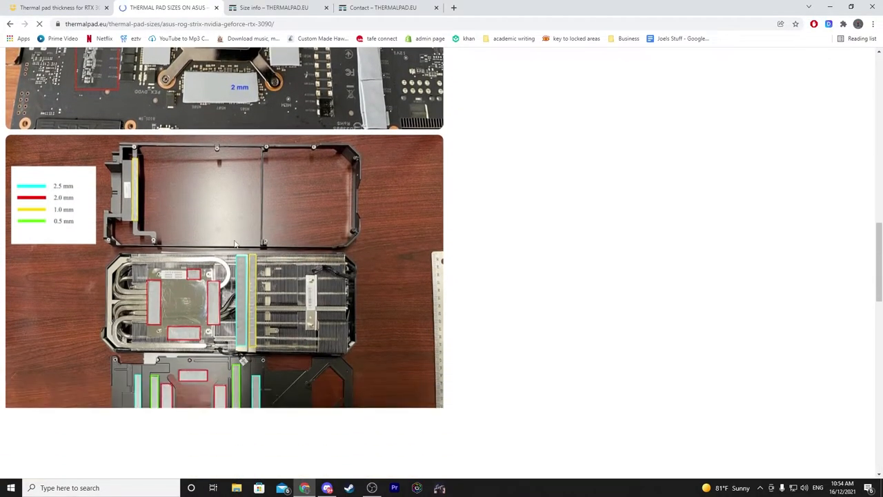
{"action": "scroll", "scroll_direction": "down", "scroll_amount": 3}
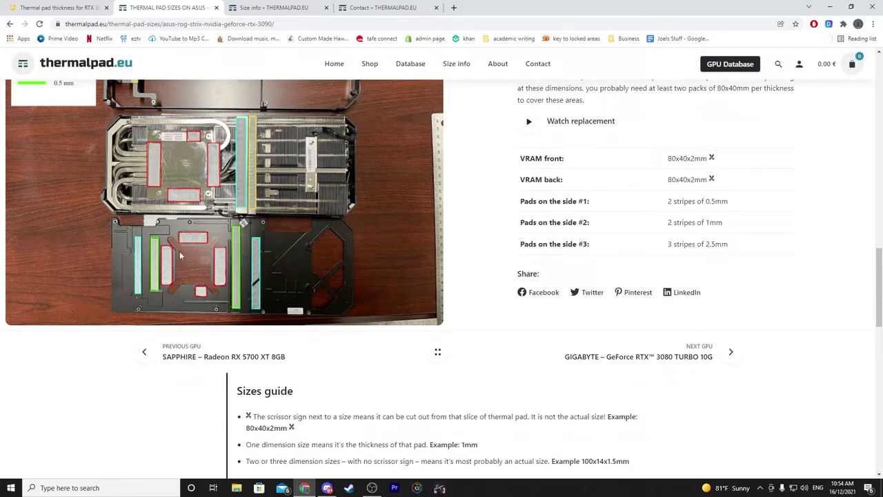
{"action": "scroll", "scroll_direction": "up", "scroll_amount": 3}
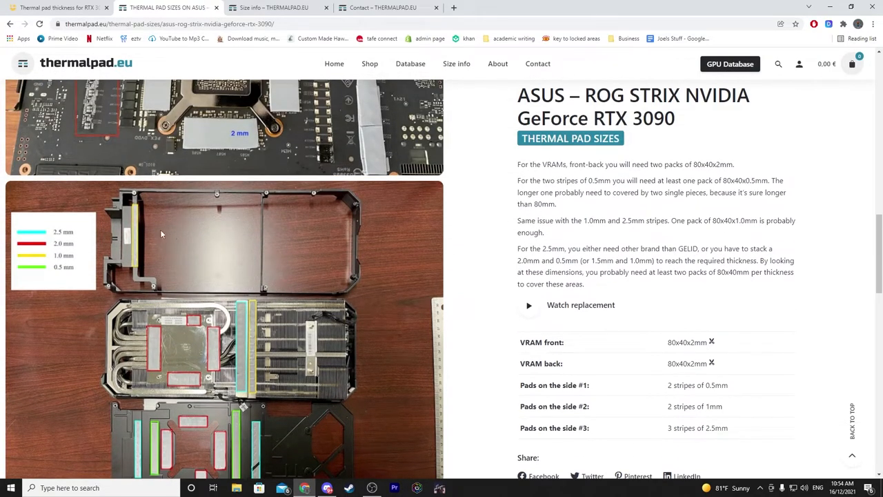
{"action": "scroll", "scroll_direction": "down", "scroll_amount": 3}
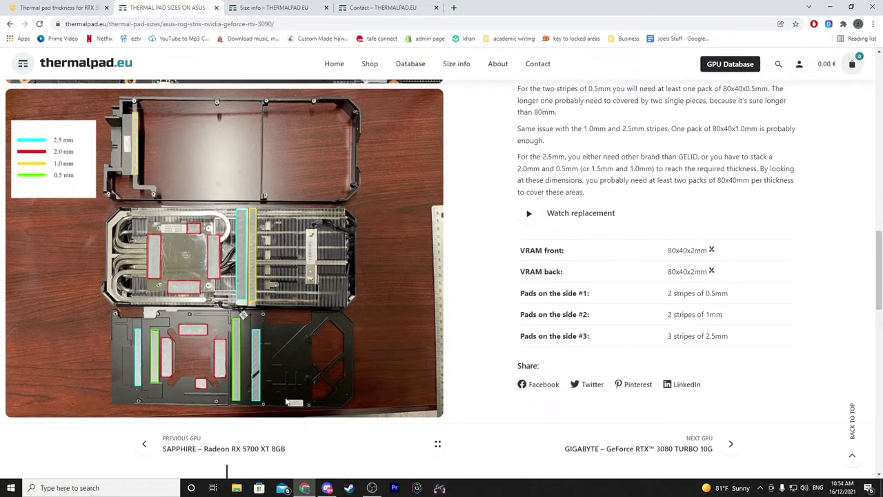
{"action": "scroll", "scroll_direction": "up", "scroll_amount": 3}
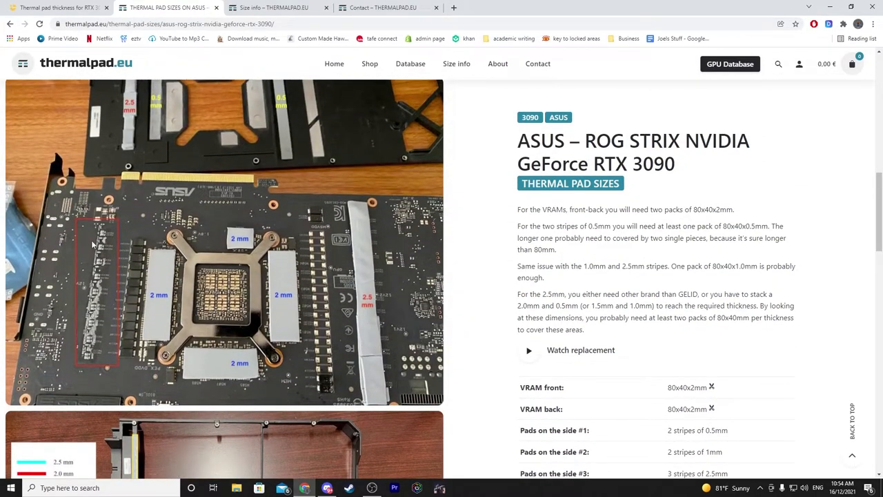
{"action": "scroll", "scroll_direction": "down", "scroll_amount": 3}
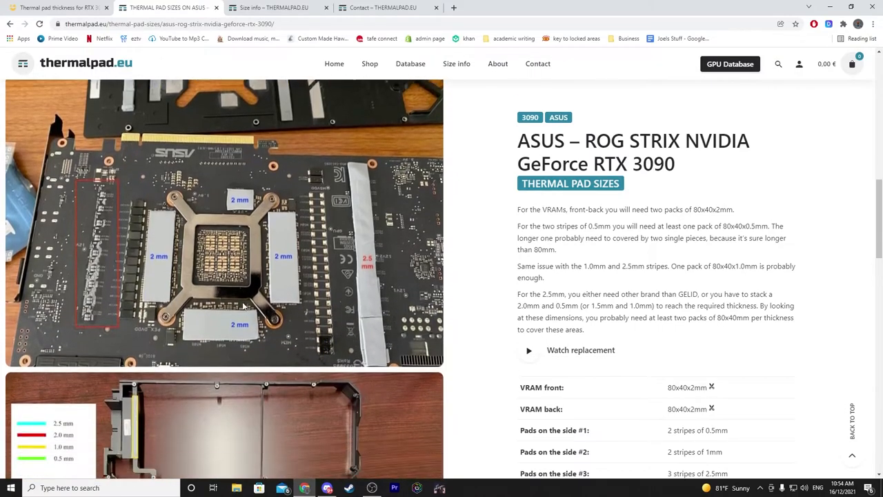
Step: Scroll down the ASUS ROG Strix RTX 3090 page to the About sizes and Tips sections
{"action": "scroll", "scroll_direction": "down", "scroll_amount": 3}
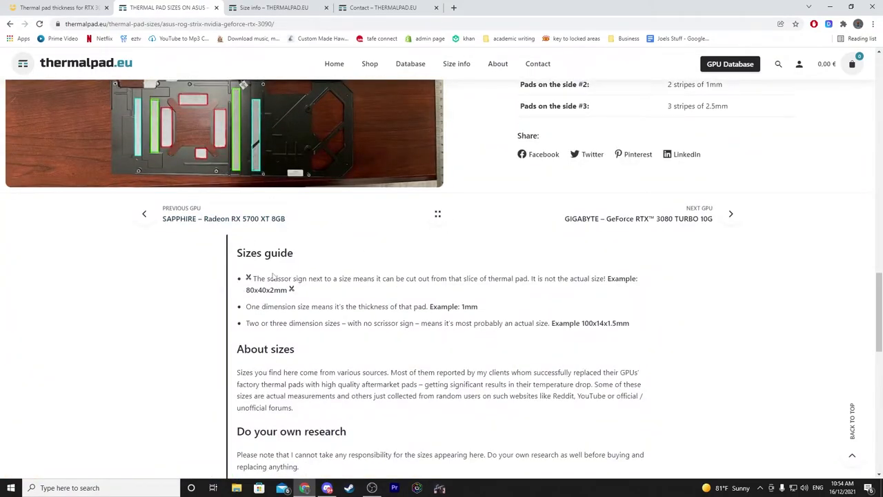
{"action": "scroll", "scroll_direction": "down", "scroll_amount": 3}
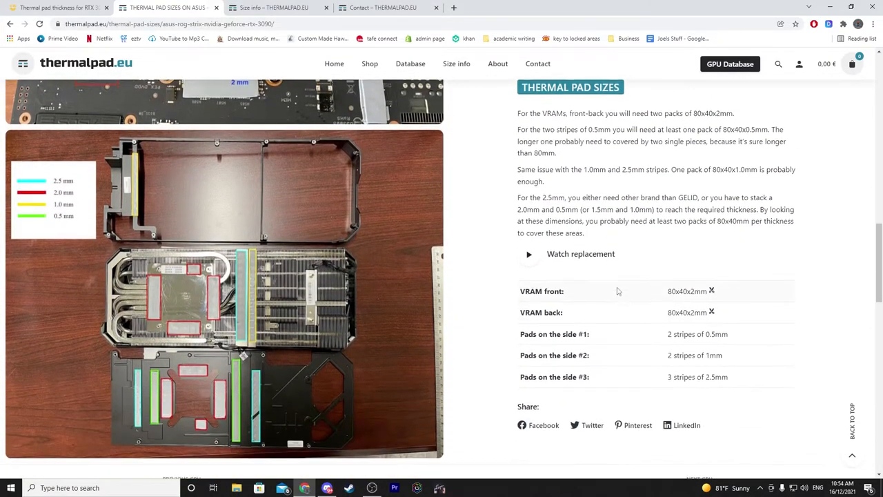
{"action": "scroll", "scroll_direction": "down", "scroll_amount": 3}
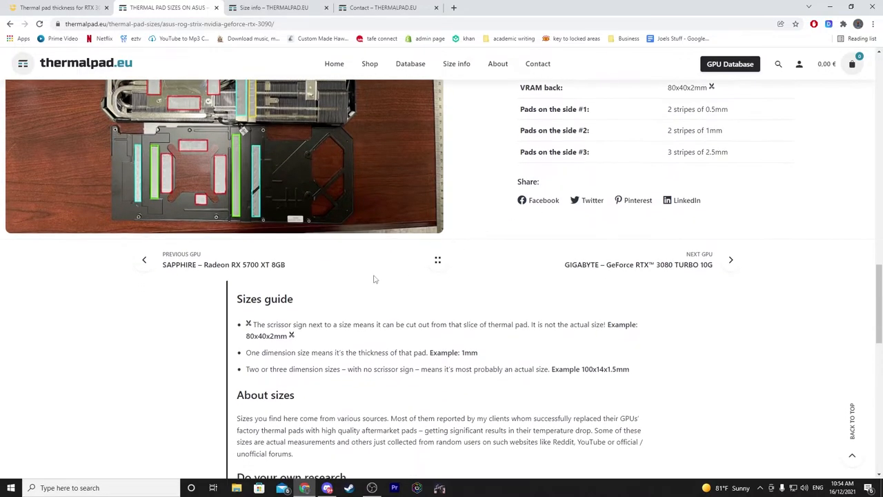
{"action": "scroll", "scroll_direction": "down", "scroll_amount": 3}
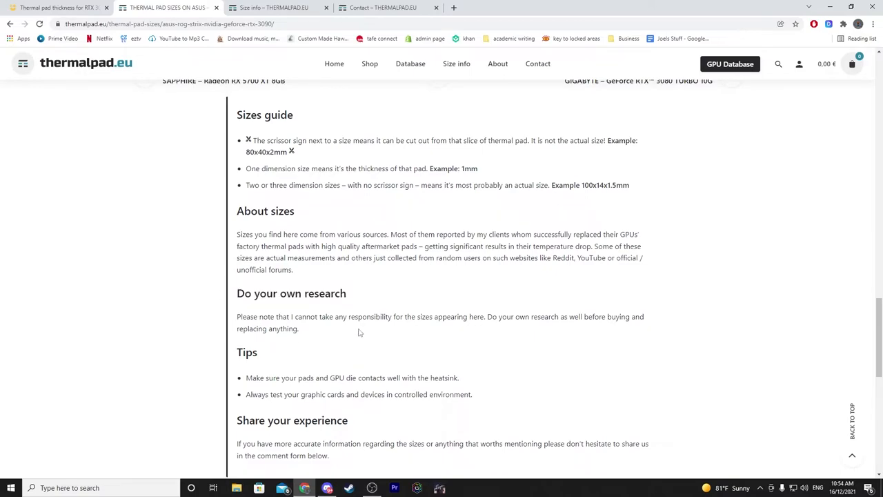
{"action": "mouse_move", "coordinate": [383, 314]}
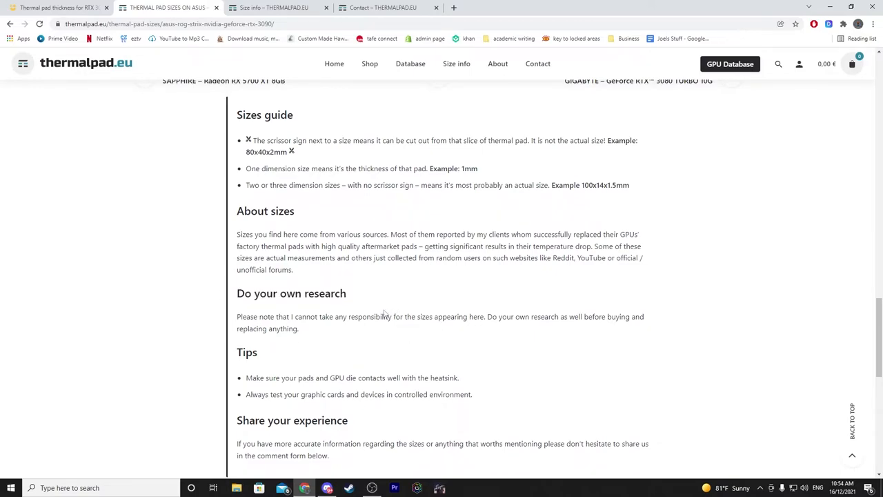
{"action": "mouse_move", "coordinate": [356, 296]}
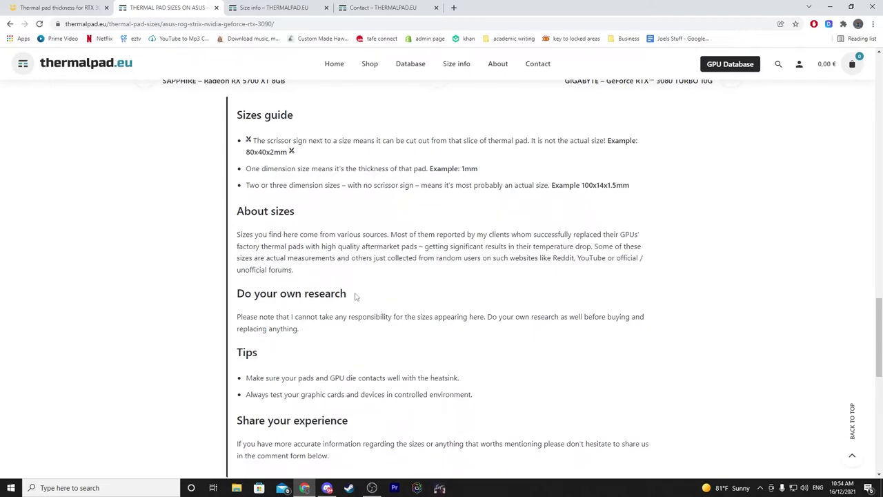
{"action": "mouse_move", "coordinate": [303, 272]}
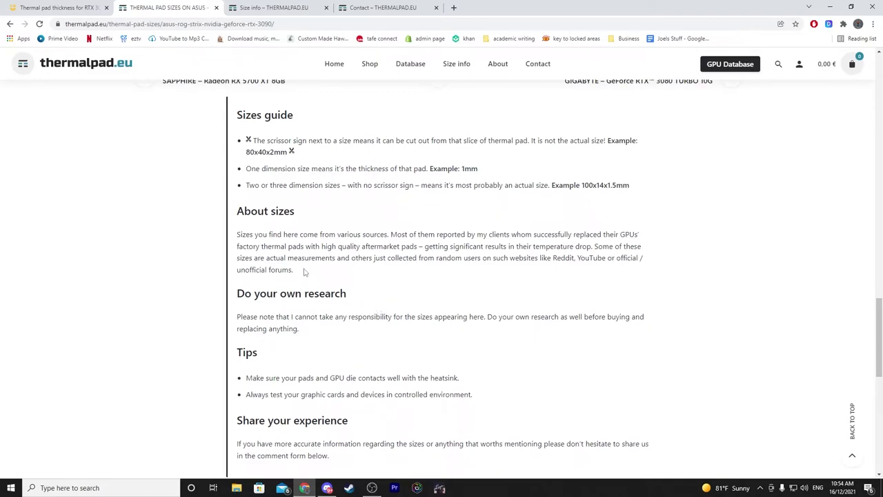
{"action": "mouse_move", "coordinate": [323, 269]}
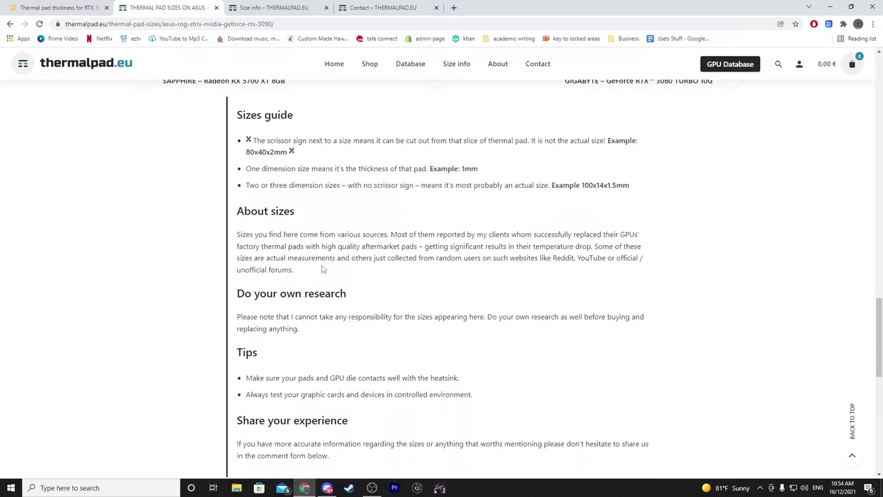
{"action": "mouse_move", "coordinate": [312, 245]}
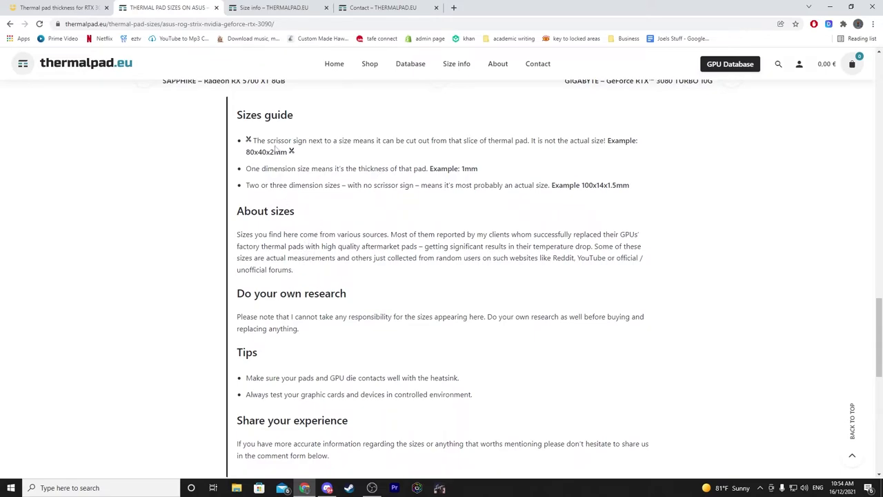
Step: Highlight the sentences about where sizes come from and high quality aftermarket pads, then reach the comment form
{"action": "scroll", "scroll_direction": "up", "scroll_amount": 3}
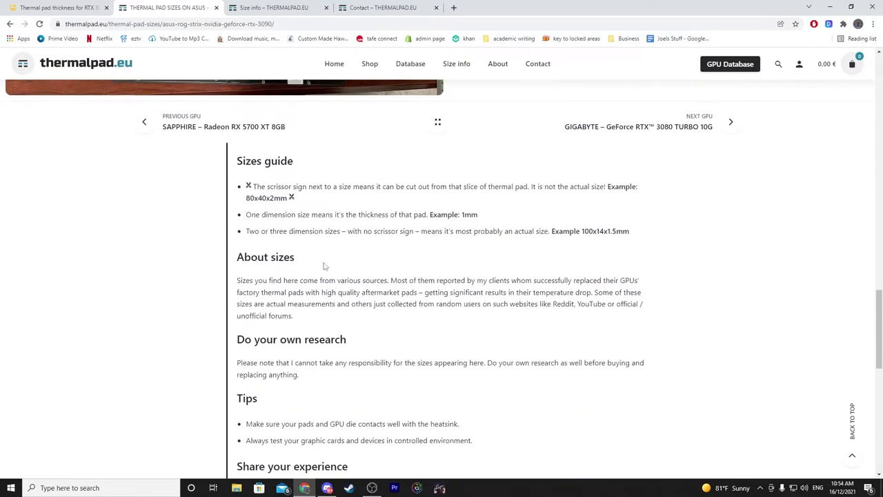
{"action": "left_click_drag", "start_coordinate": [284, 280], "coordinate": [426, 293]}
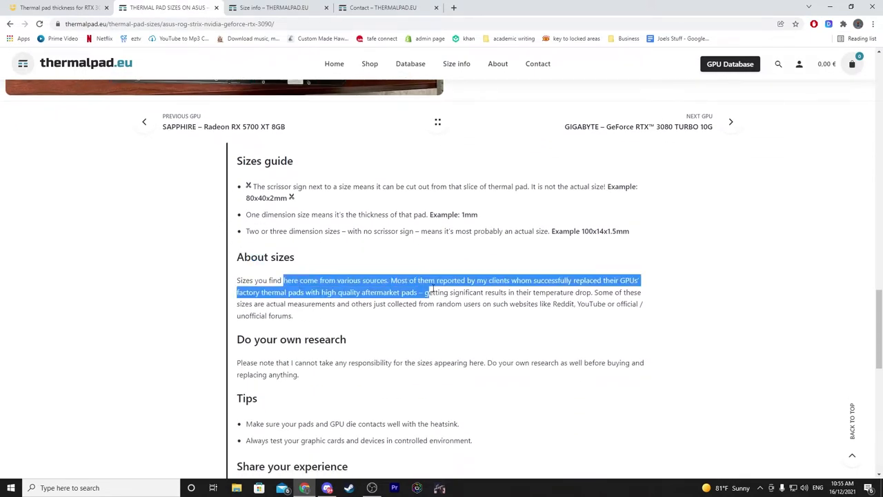
{"action": "left_click", "coordinate": [402, 326]}
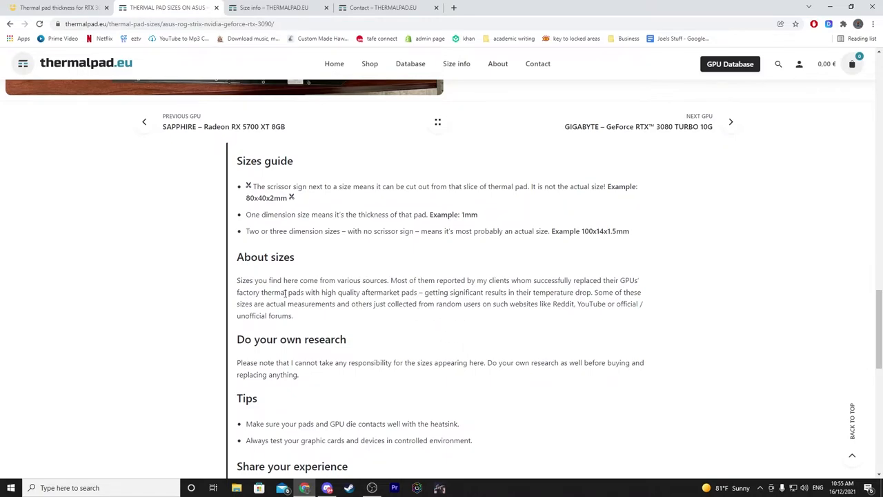
{"action": "left_click_drag", "start_coordinate": [286, 292], "coordinate": [393, 293]}
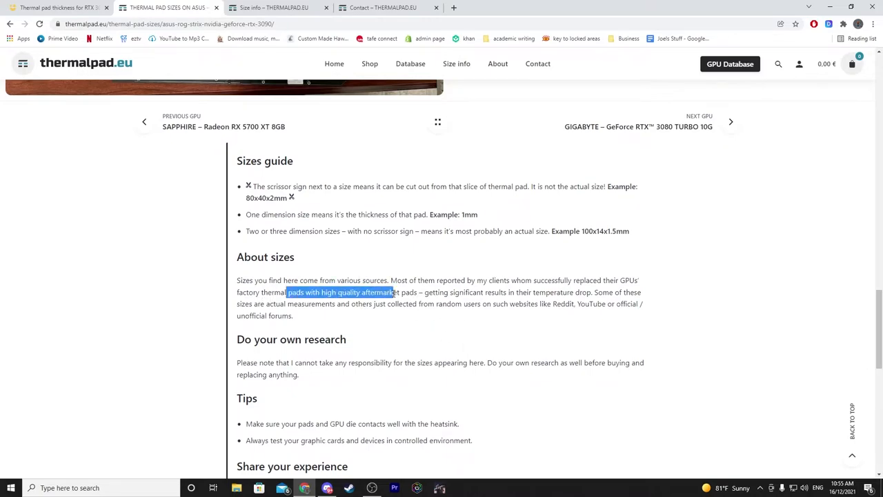
{"action": "left_click", "coordinate": [464, 295]}
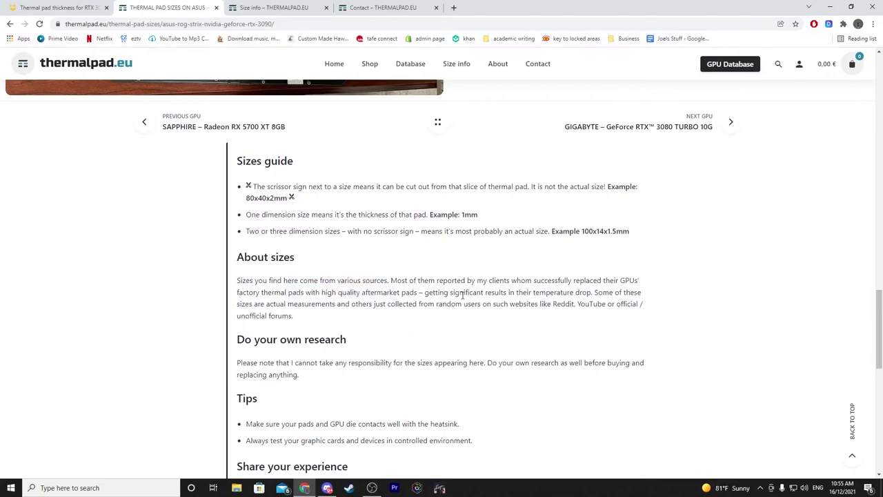
{"action": "mouse_move", "coordinate": [320, 321]}
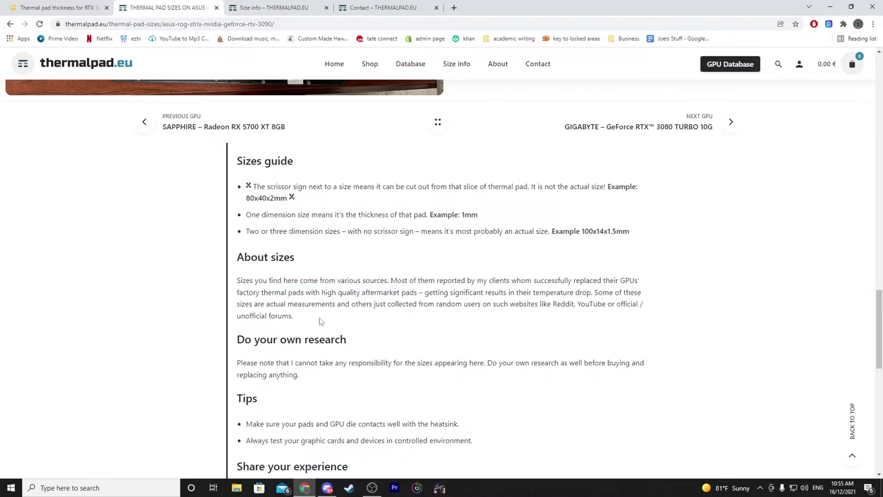
{"action": "mouse_move", "coordinate": [587, 306]}
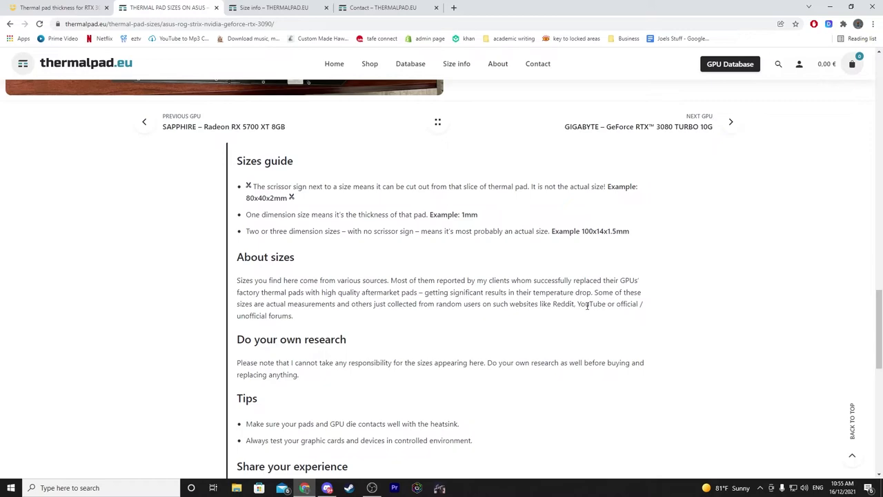
{"action": "scroll", "scroll_direction": "down", "scroll_amount": 3}
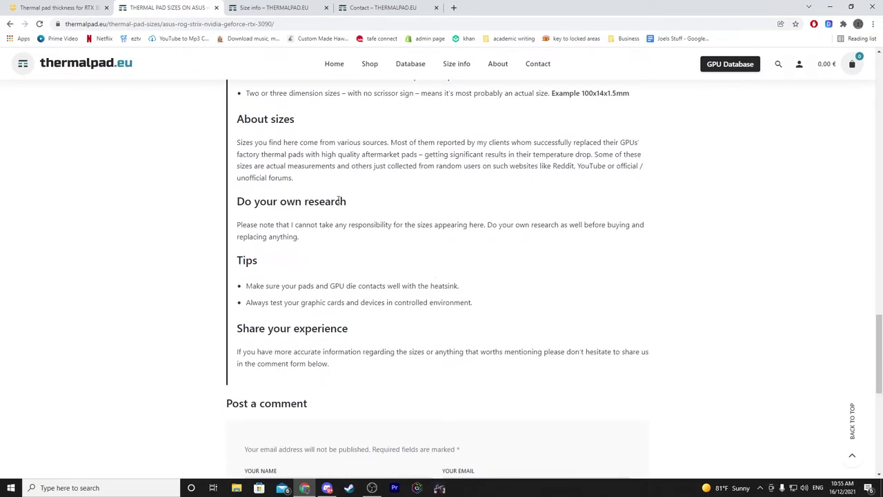
Step: Revisit the RTX 3090 pad photos and pad size table
{"action": "scroll", "scroll_direction": "up", "scroll_amount": 3}
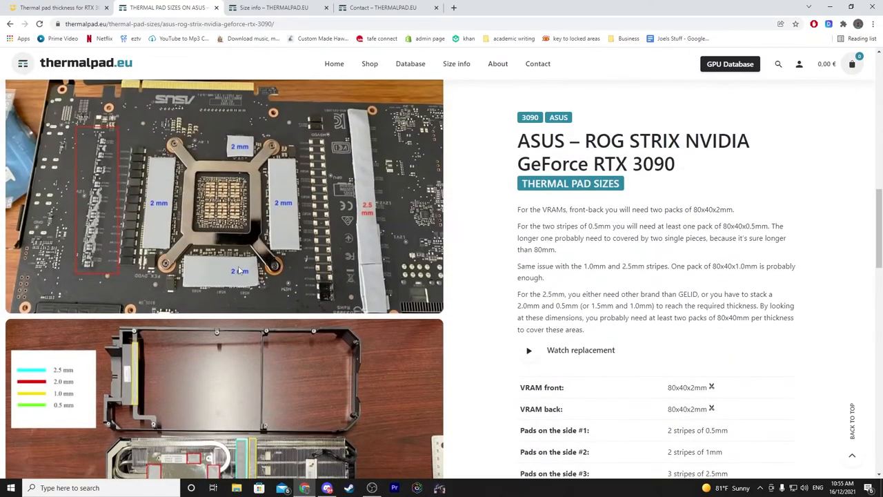
{"action": "scroll", "scroll_direction": "down", "scroll_amount": 3}
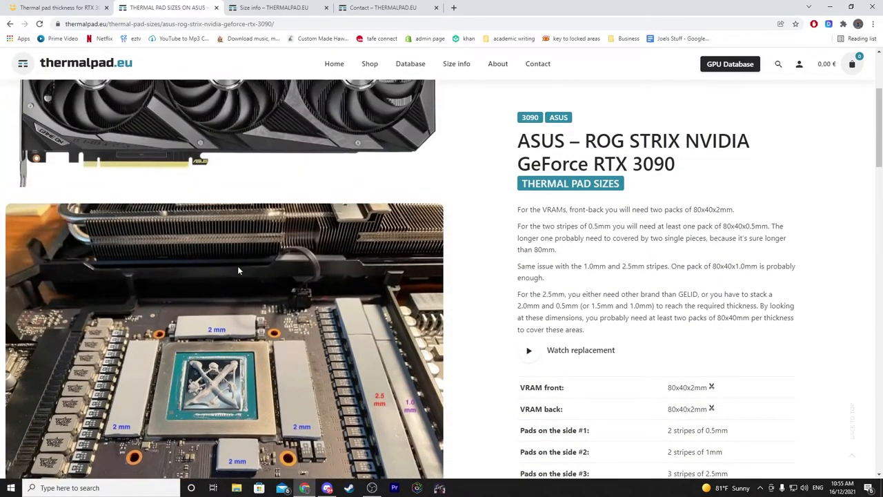
{"action": "scroll", "scroll_direction": "down", "scroll_amount": 3}
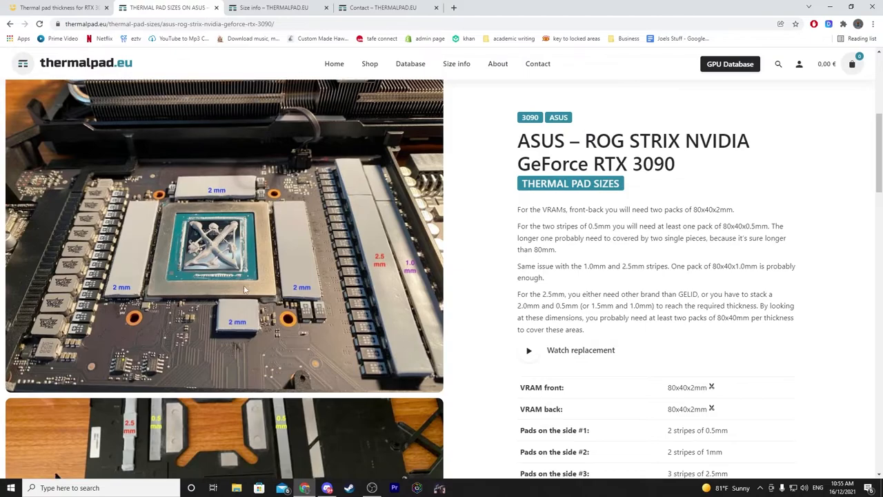
{"action": "scroll", "scroll_direction": "down", "scroll_amount": 3}
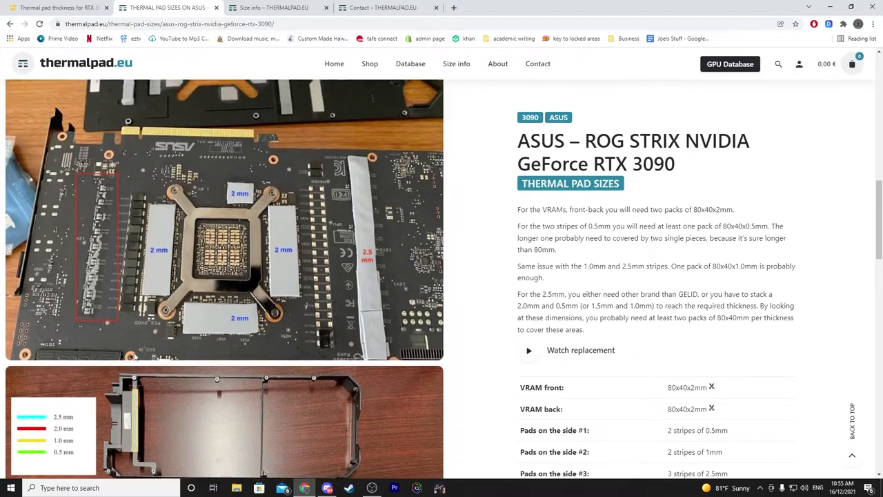
{"action": "scroll", "scroll_direction": "down", "scroll_amount": 3}
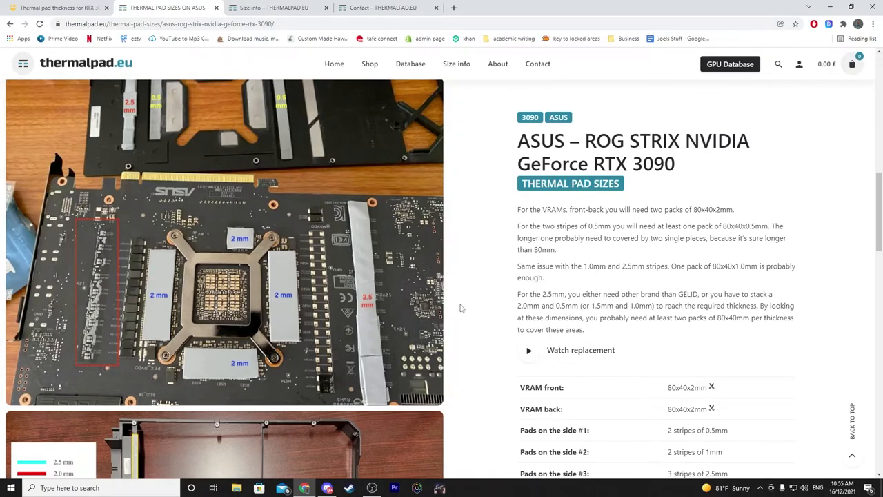
{"action": "mouse_move", "coordinate": [461, 309]}
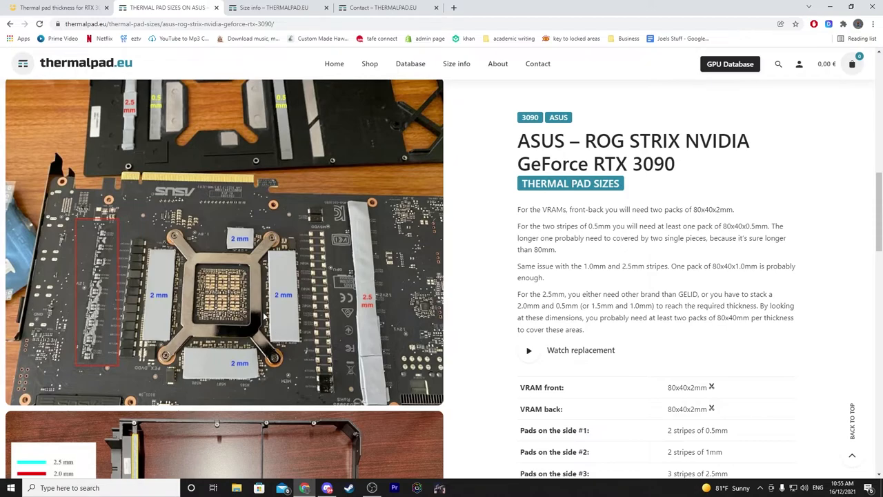
{"action": "mouse_move", "coordinate": [511, 295]}
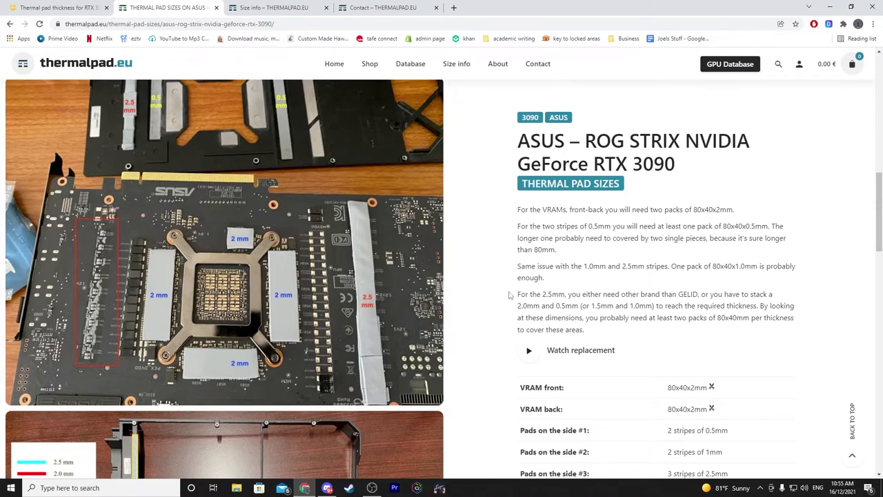
Step: Scroll back down the page to the Post a comment form
{"action": "scroll", "scroll_direction": "down", "scroll_amount": 3}
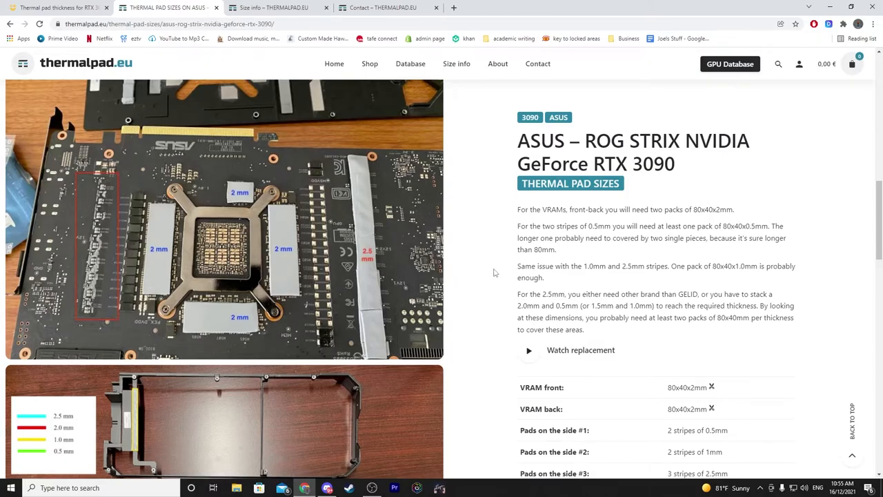
{"action": "scroll", "scroll_direction": "down", "scroll_amount": 3}
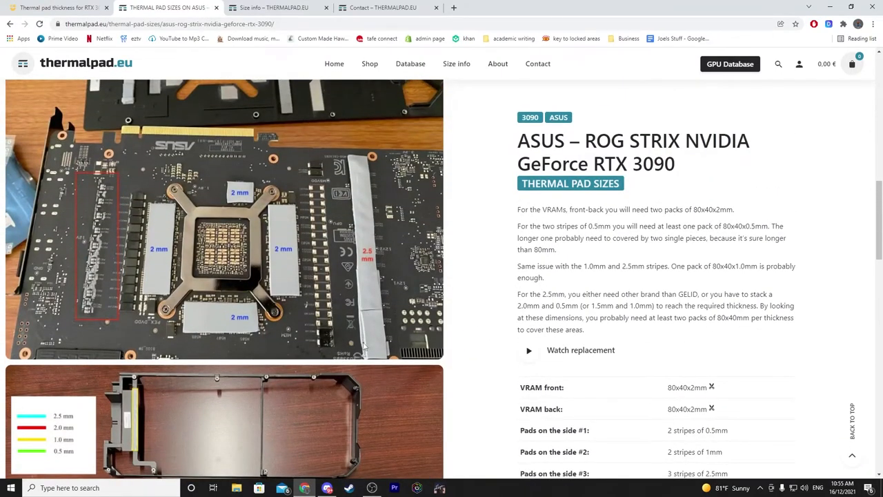
{"action": "scroll", "scroll_direction": "down", "scroll_amount": 3}
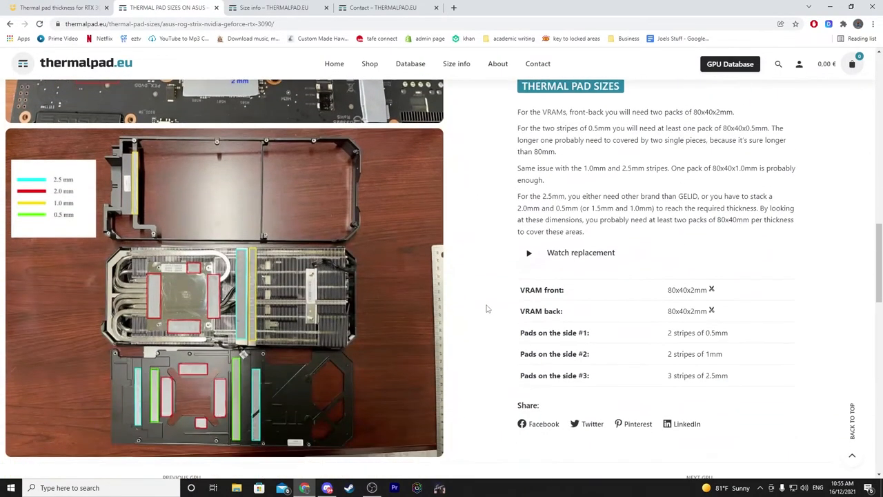
{"action": "scroll", "scroll_direction": "down", "scroll_amount": 3}
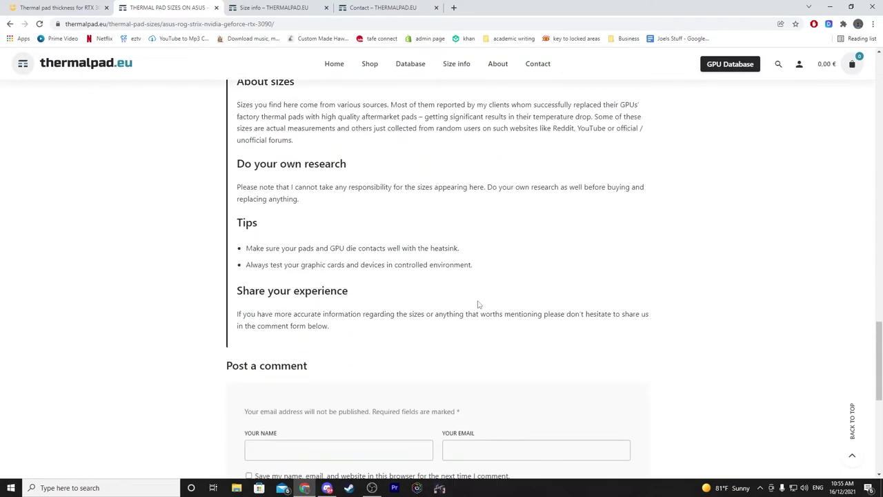
{"action": "scroll", "scroll_direction": "down", "scroll_amount": 3}
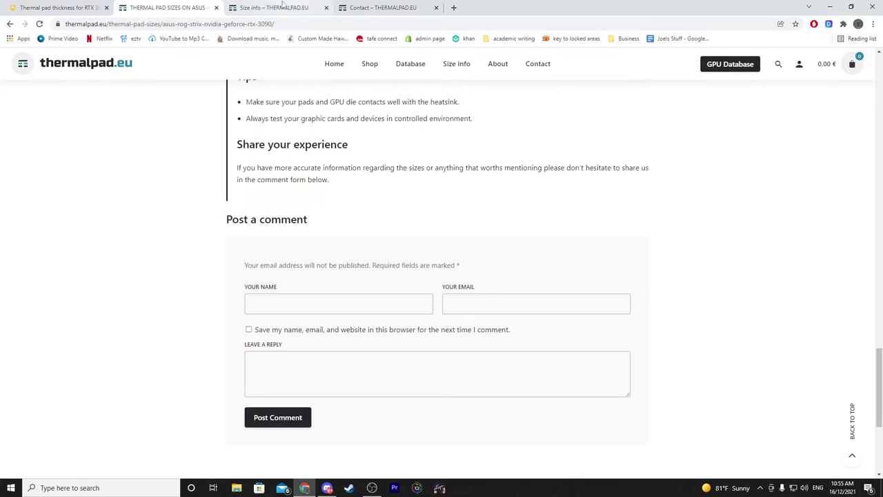
Step: Go to the thermalpad.eu Contact page and focus the message field of the contact form
{"action": "left_click", "coordinate": [384, 9]}
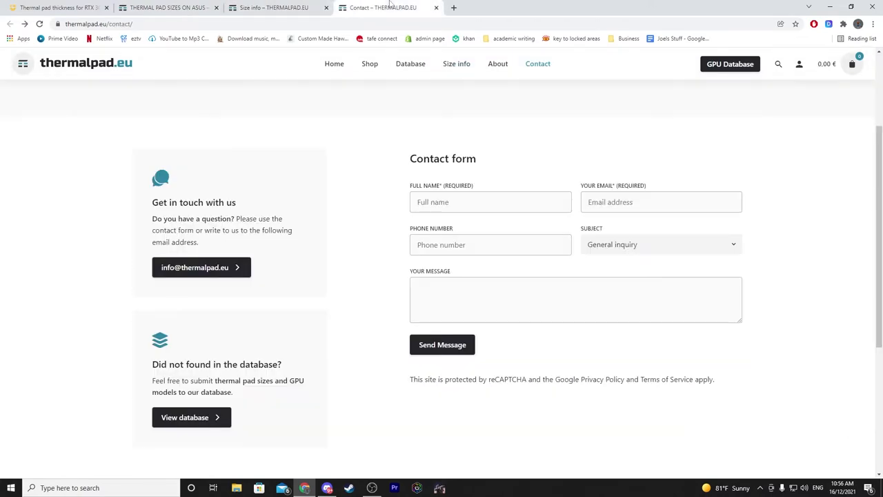
{"action": "scroll", "scroll_direction": "down", "scroll_amount": 3}
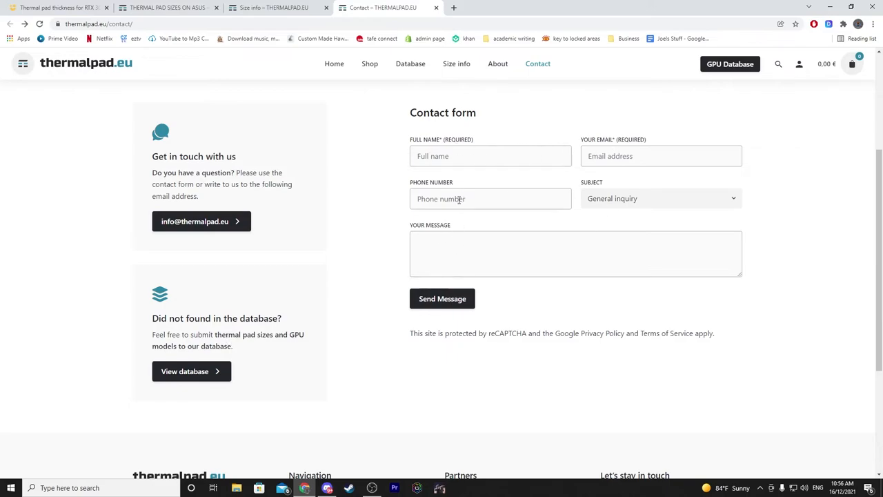
{"action": "left_click", "coordinate": [576, 254]}
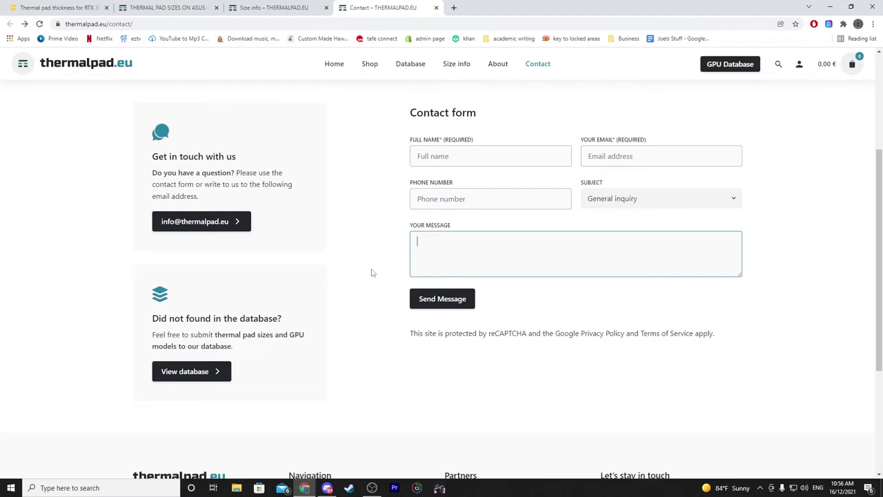
Step: Review the site footer and return to the top of the Contact page
{"action": "scroll", "scroll_direction": "down", "scroll_amount": 3}
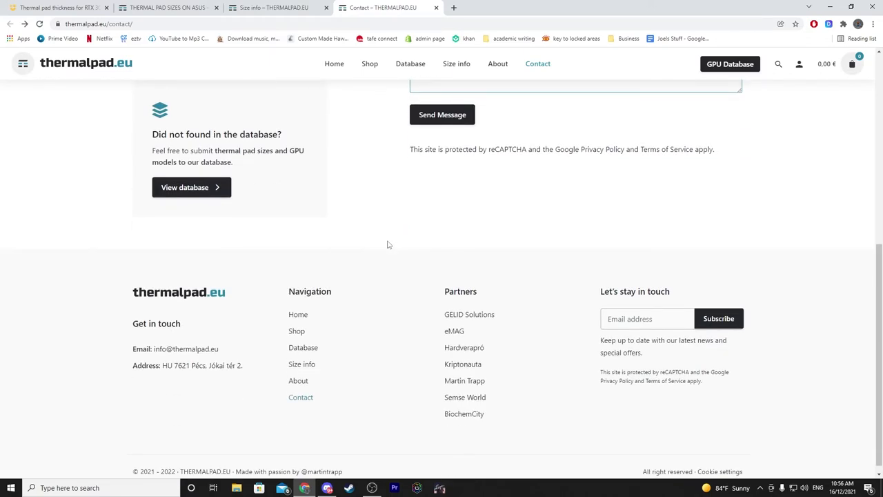
{"action": "scroll", "scroll_direction": "up", "scroll_amount": 3}
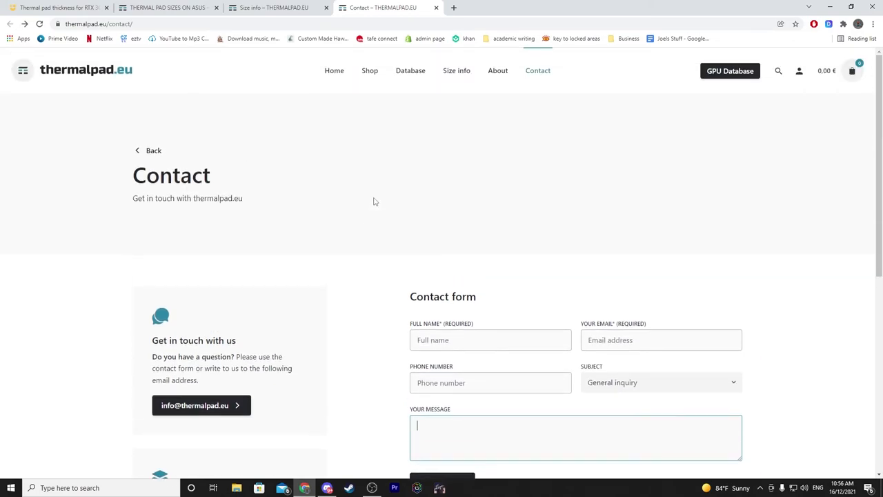
{"action": "left_click", "coordinate": [205, 24]}
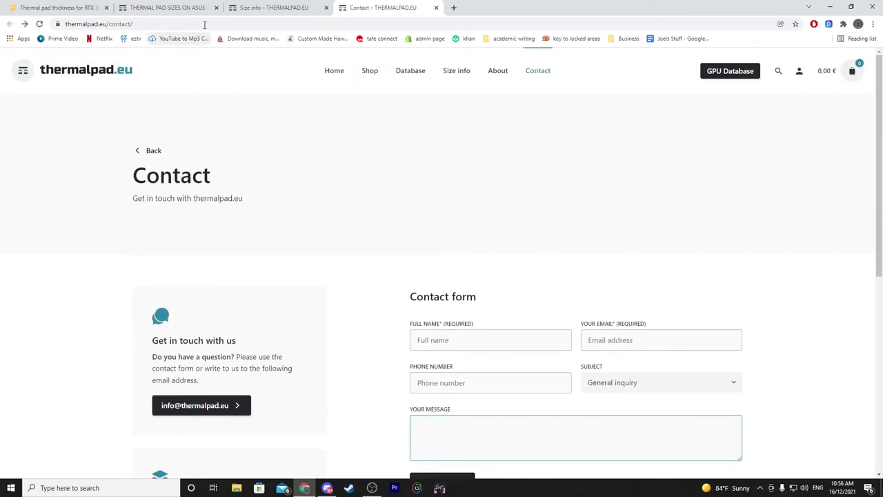
{"action": "mouse_move", "coordinate": [178, 85]}
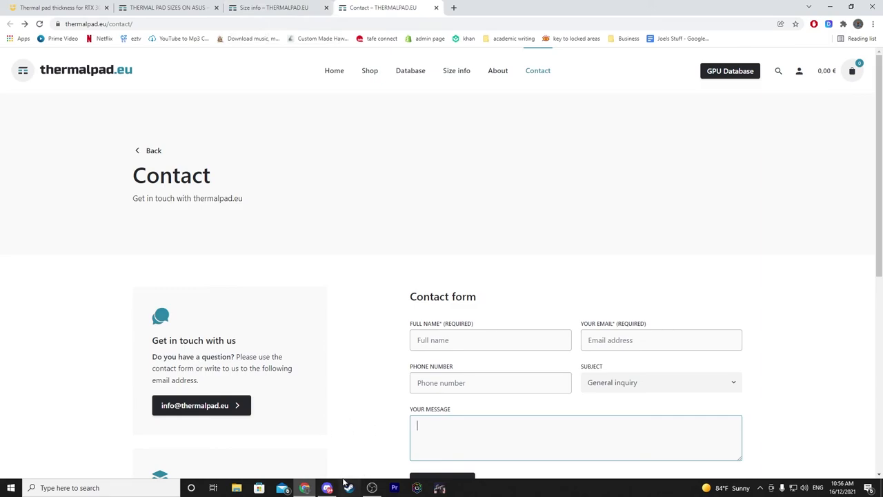
{"action": "mouse_move", "coordinate": [378, 451]}
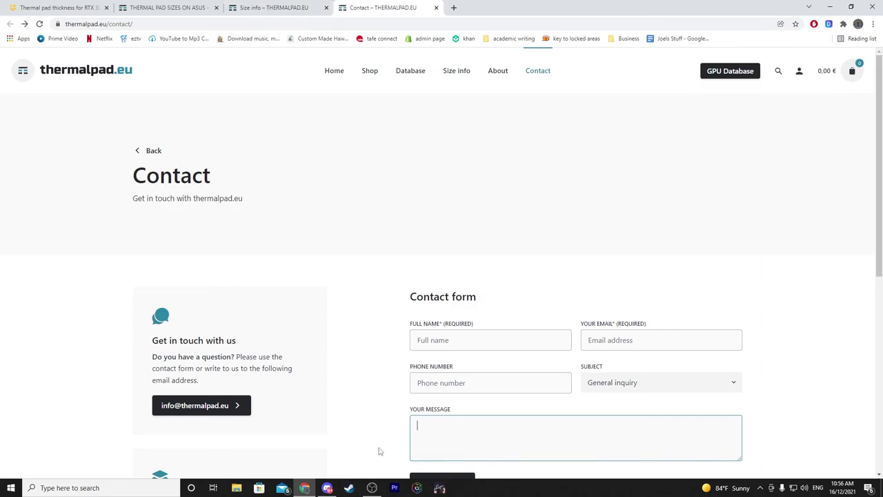
{"action": "mouse_move", "coordinate": [329, 341]}
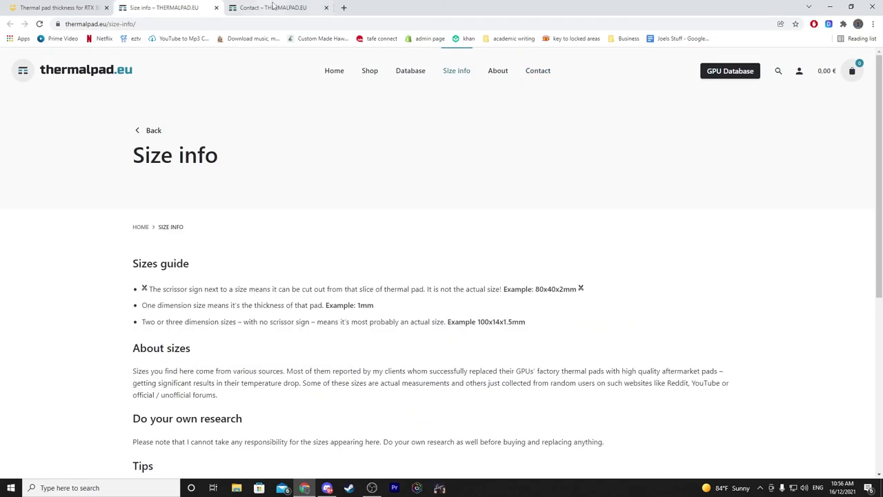
Step: Reopen the Database page showing the GPU card grid with model filters
{"action": "left_click", "coordinate": [273, 8]}
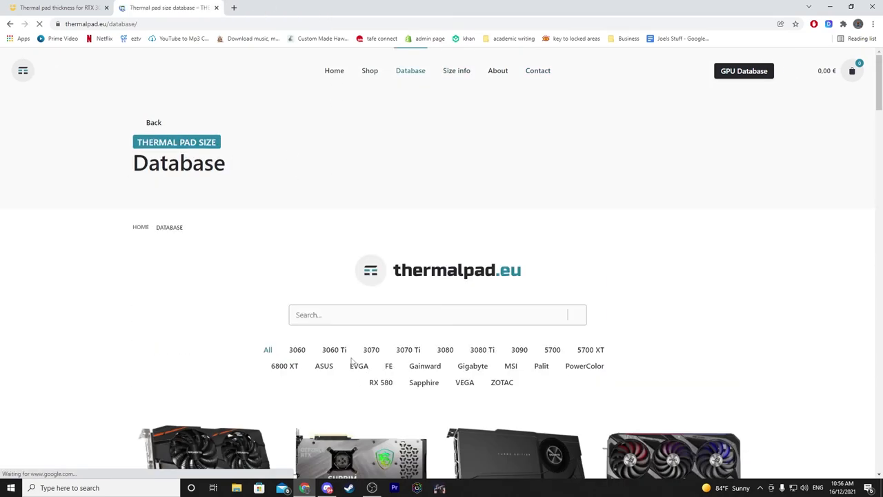
{"action": "scroll", "scroll_direction": "down", "scroll_amount": 3}
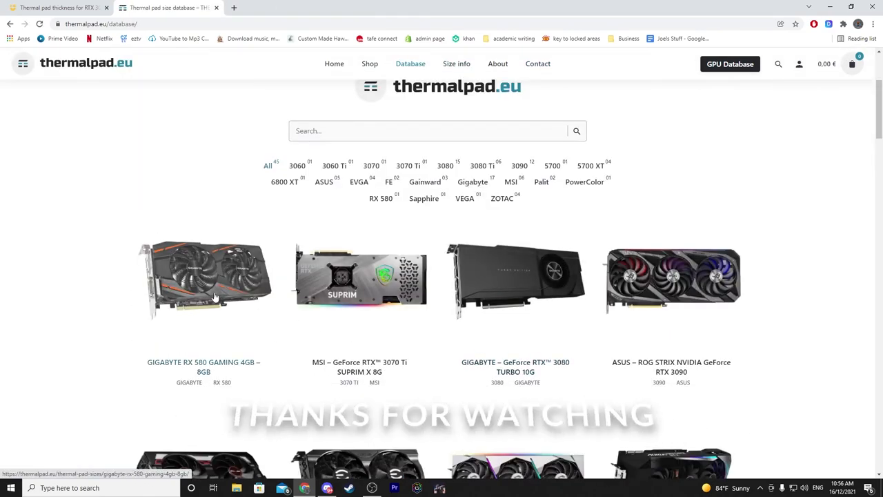